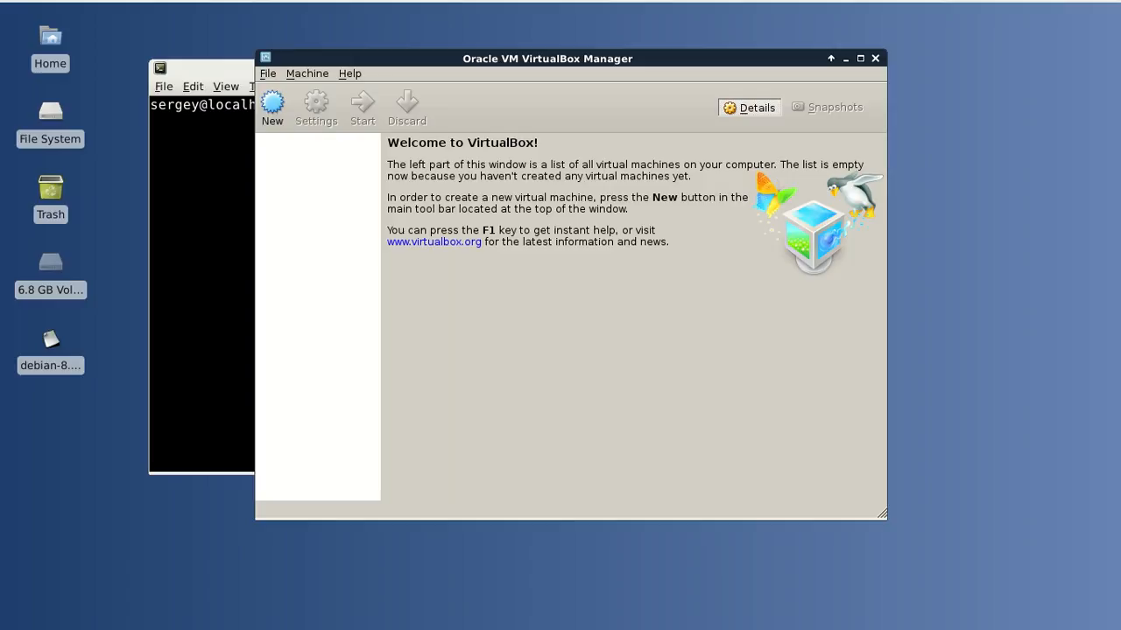
pyautogui.moveTo(273, 105)
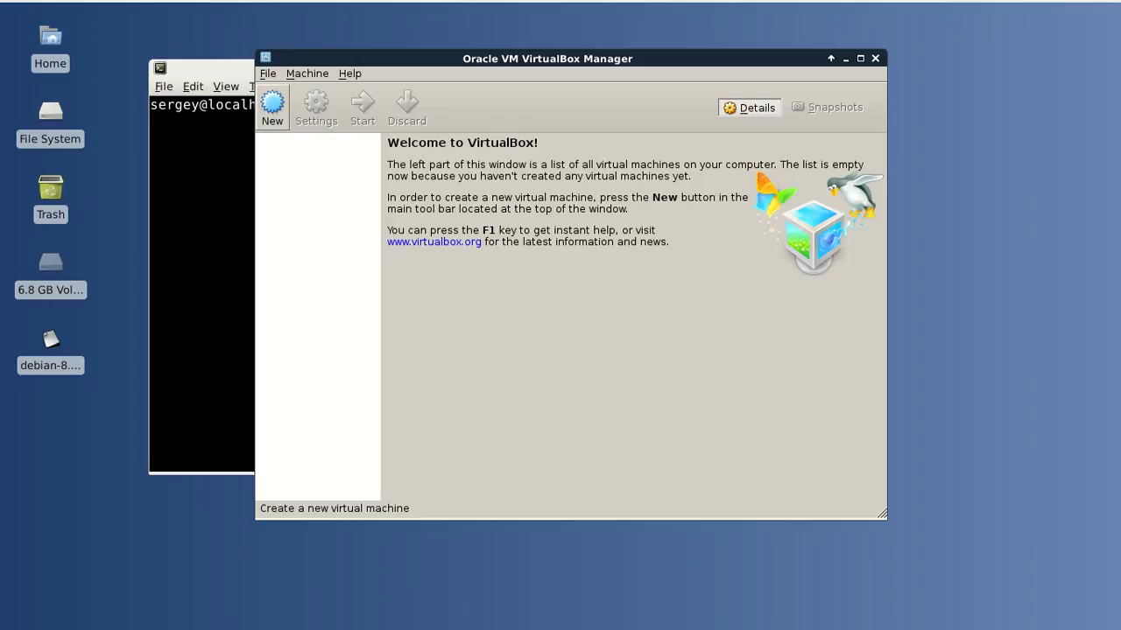
pyautogui.moveTo(272, 103)
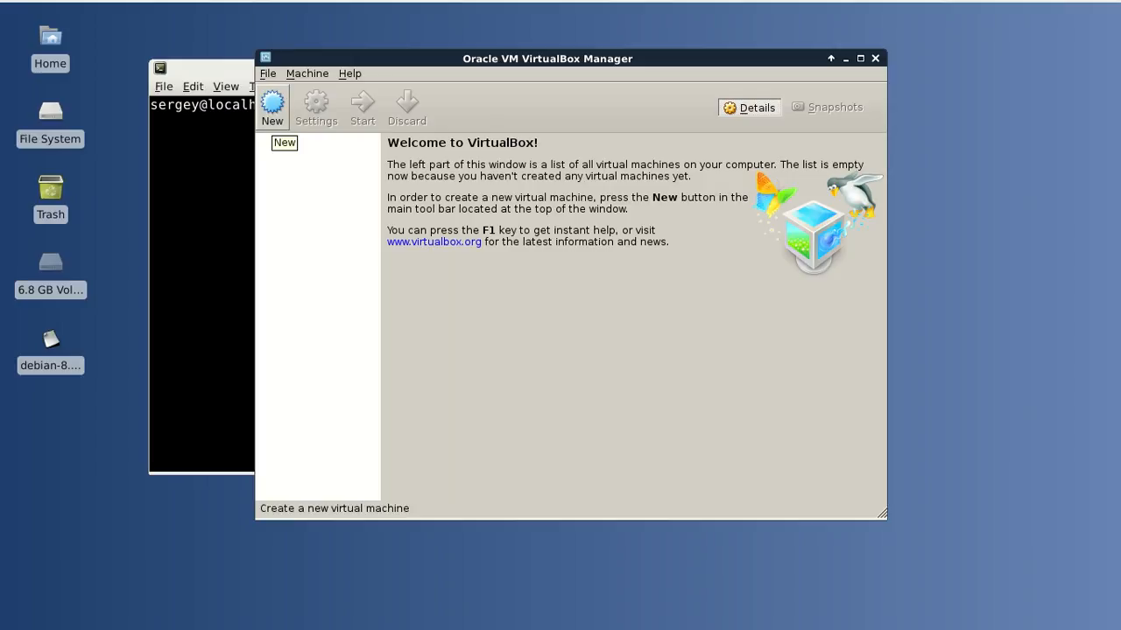
# Create a new VM named 'debian' so Type/Version become Linux / Debian (64-bit) and continue
pyautogui.click(272, 105)
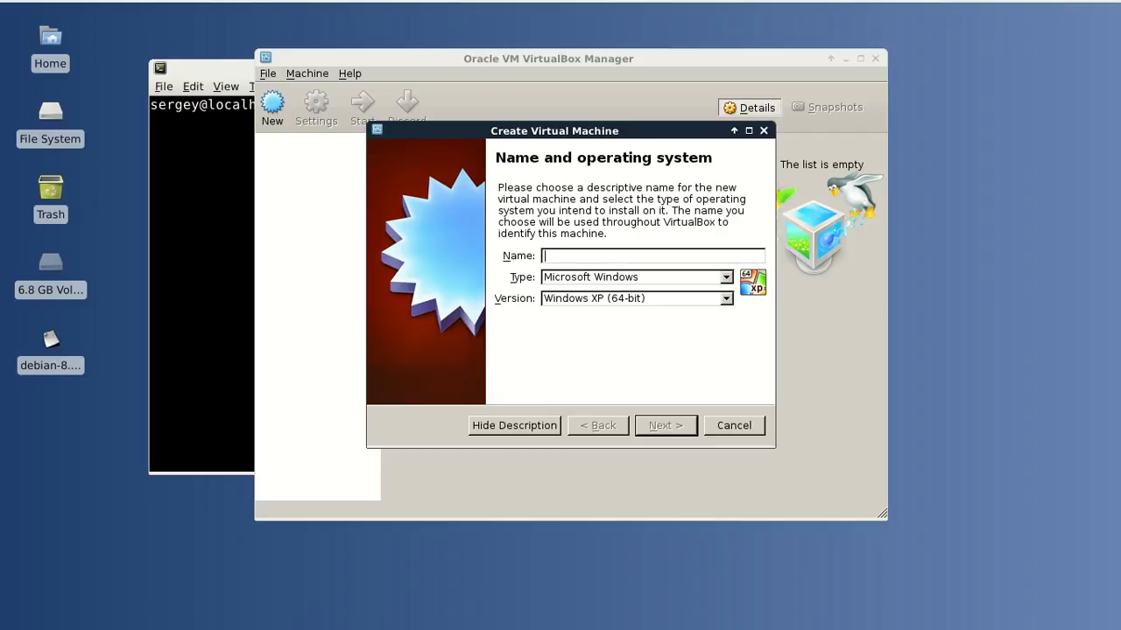
pyautogui.write('de')
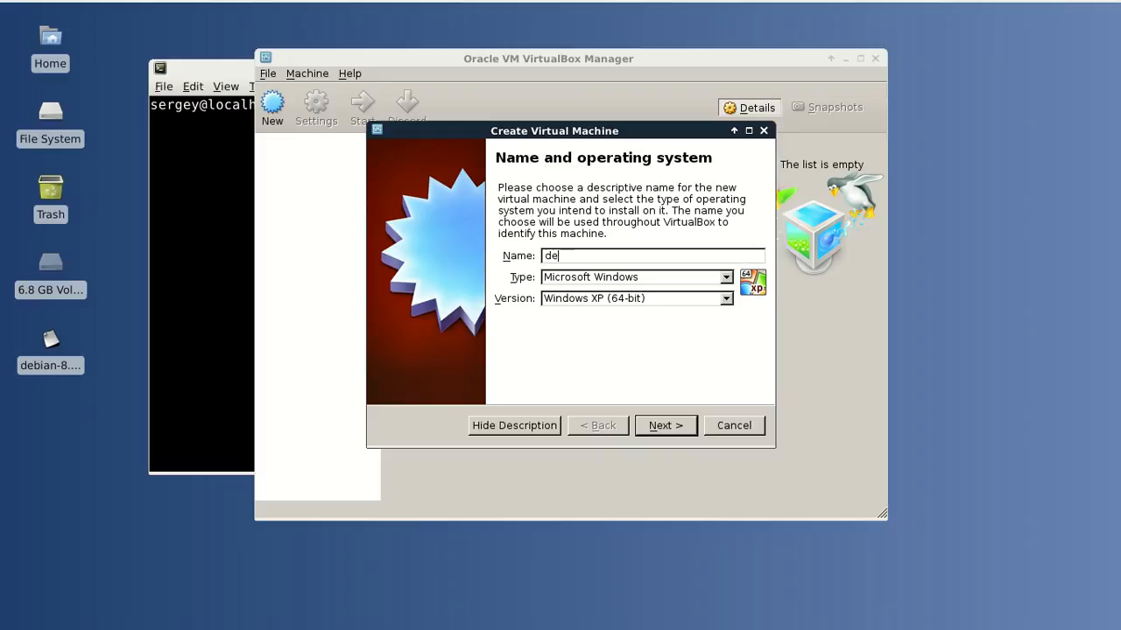
pyautogui.write('bi')
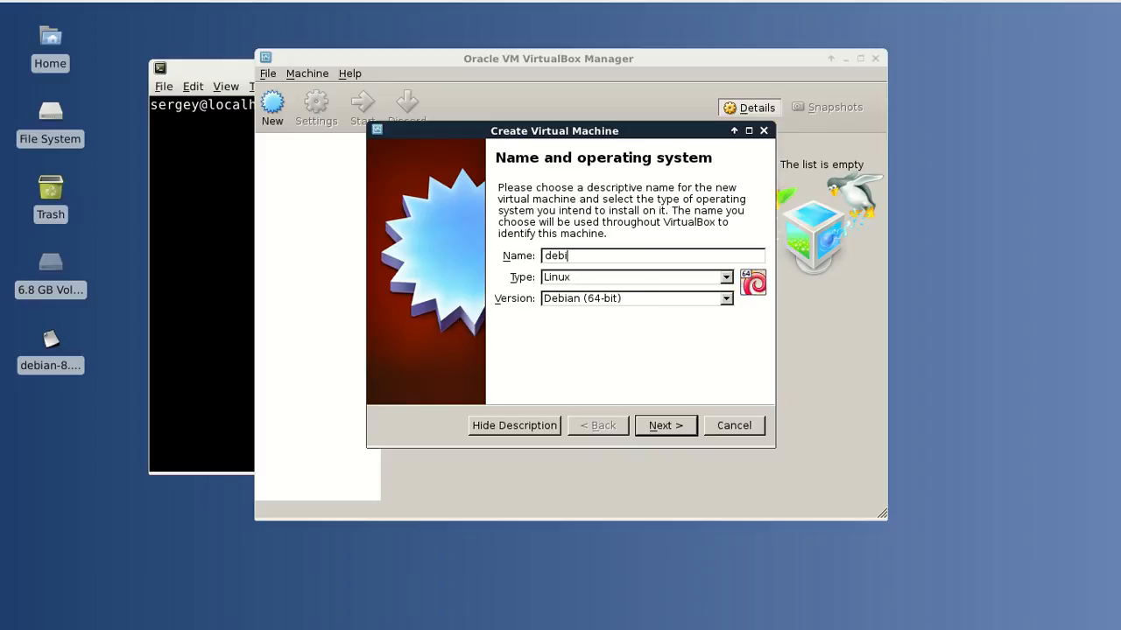
pyautogui.write('an')
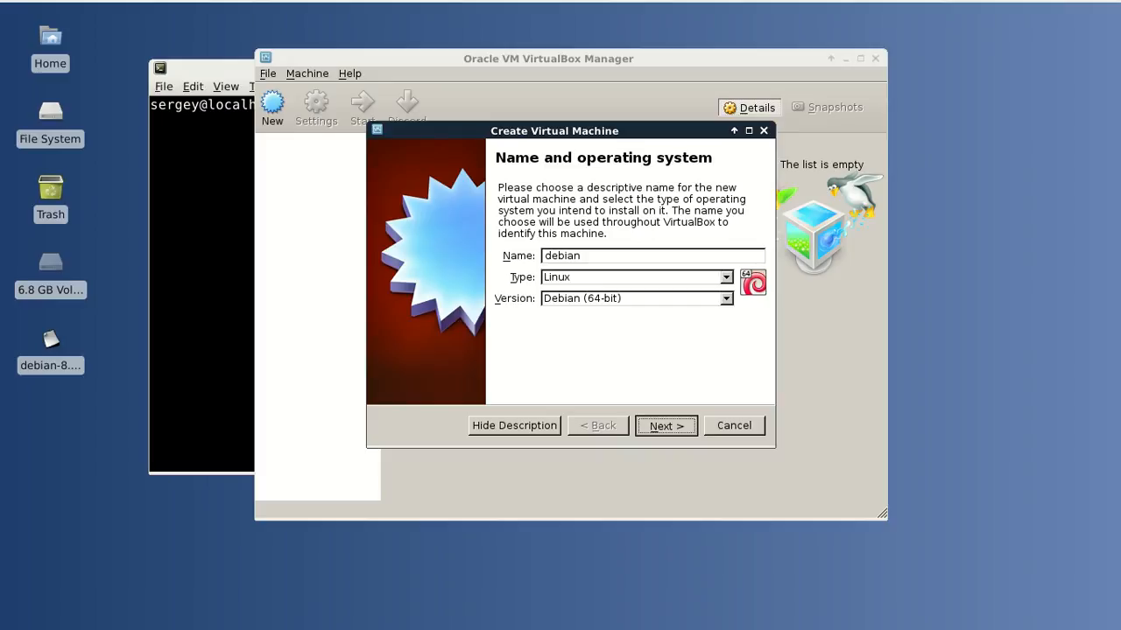
pyautogui.click(666, 425)
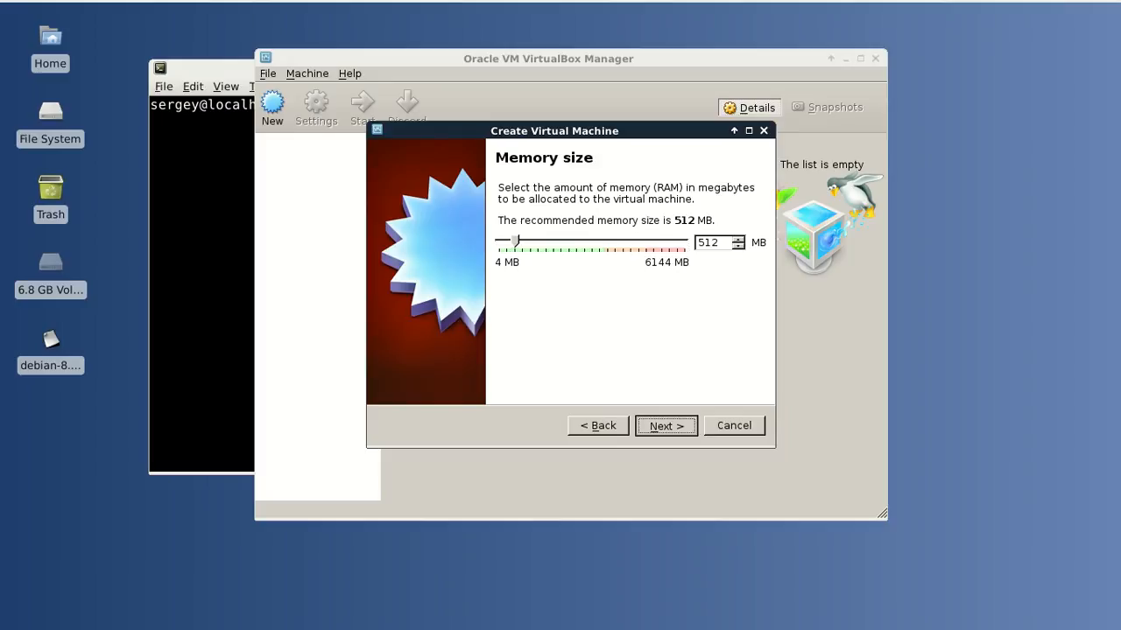
# Keep 512 MB memory and choose to create a new virtual hard drive now
pyautogui.click(666, 426)
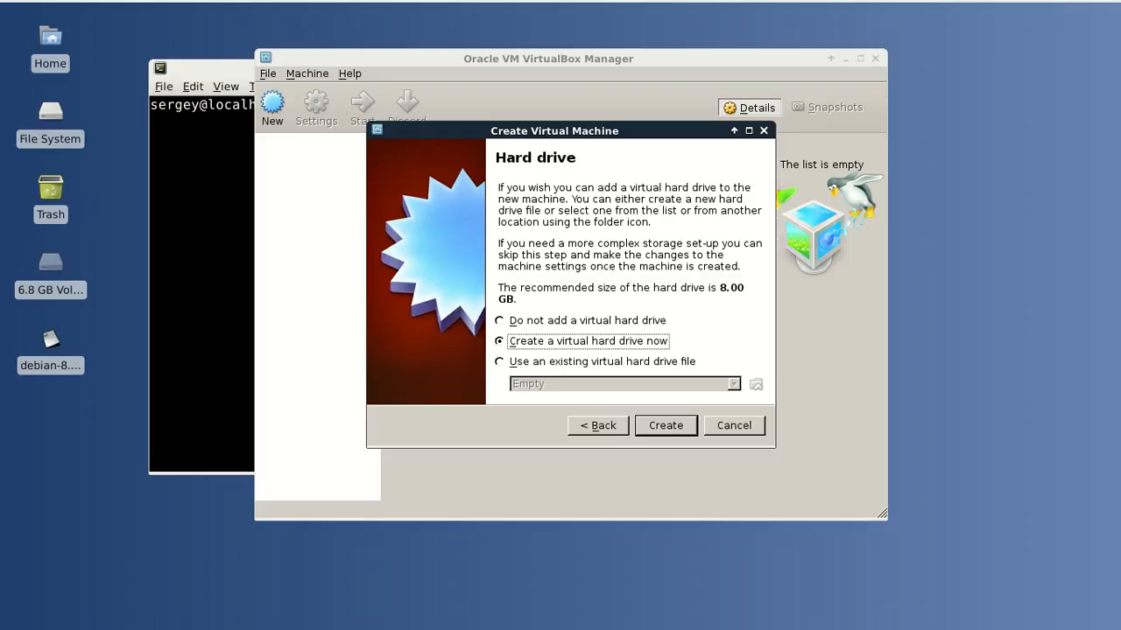
pyautogui.click(664, 424)
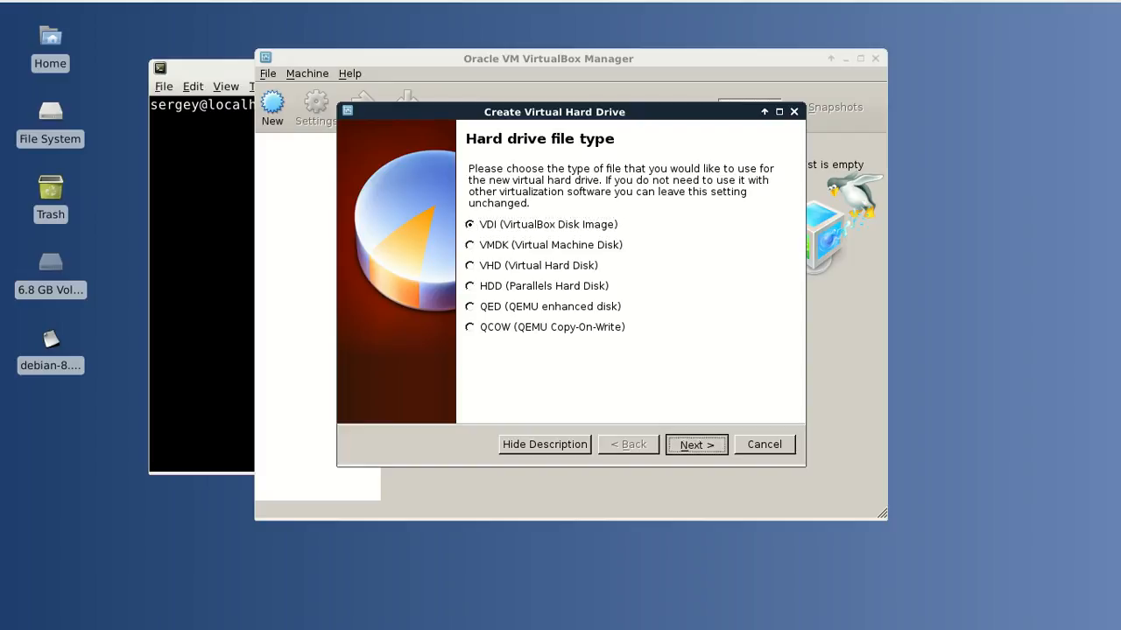
# Create a dynamically allocated VDI disk of 5.00 GB, finishing the debian machine
pyautogui.click(696, 443)
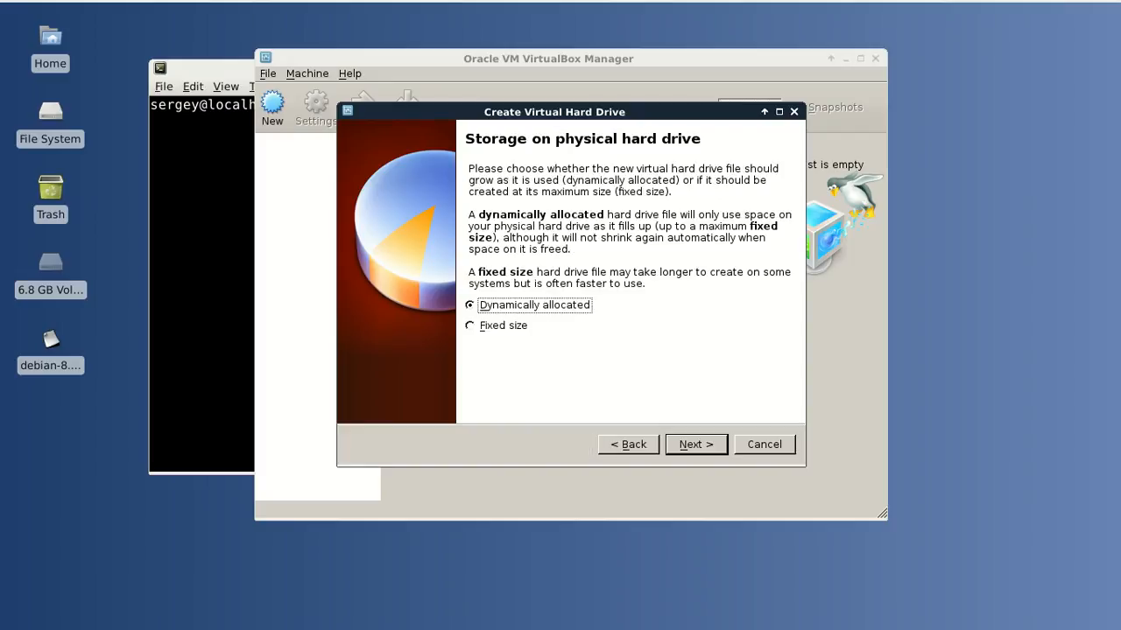
pyautogui.click(695, 444)
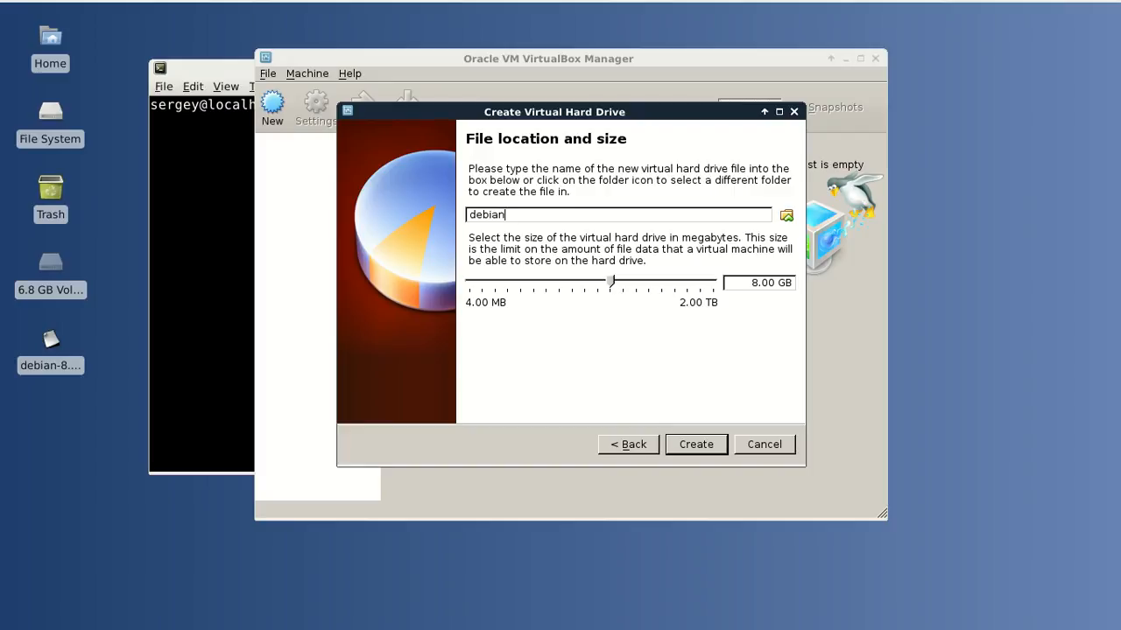
pyautogui.moveTo(610, 281); pyautogui.dragTo(600, 281)
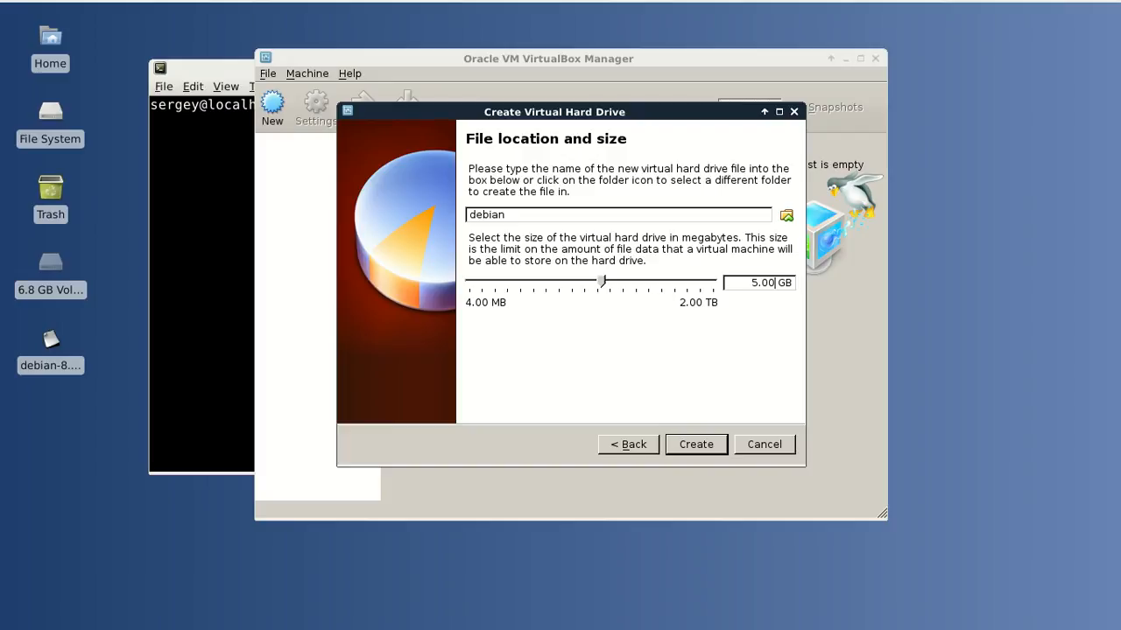
pyautogui.click(695, 444)
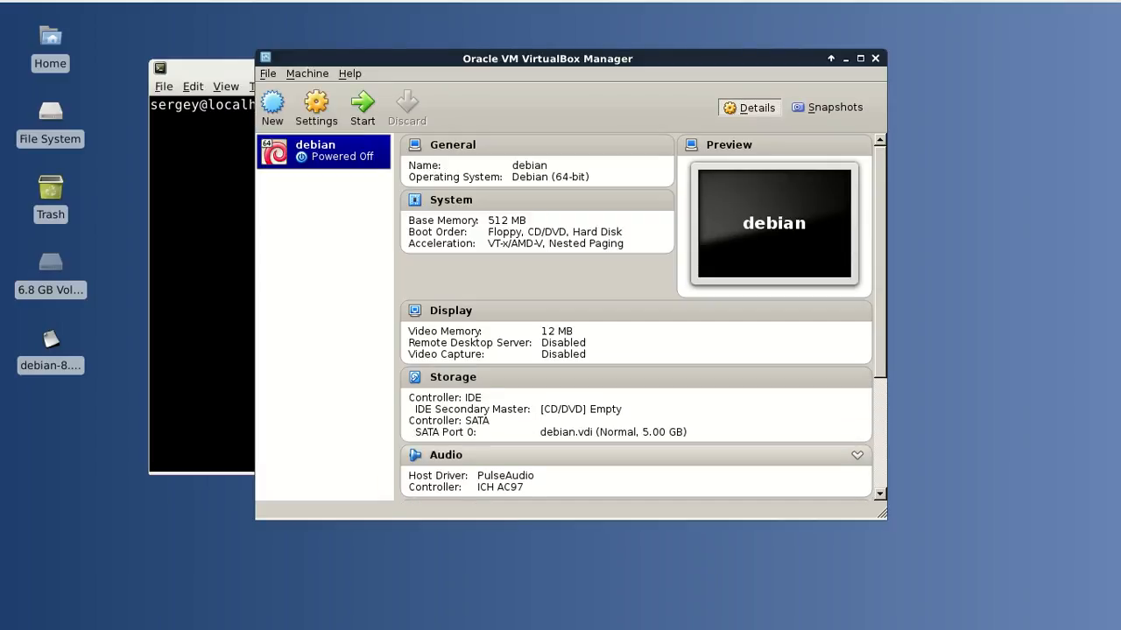
# Bring up the context menu for the debian machine
pyautogui.rightClick(322, 151)
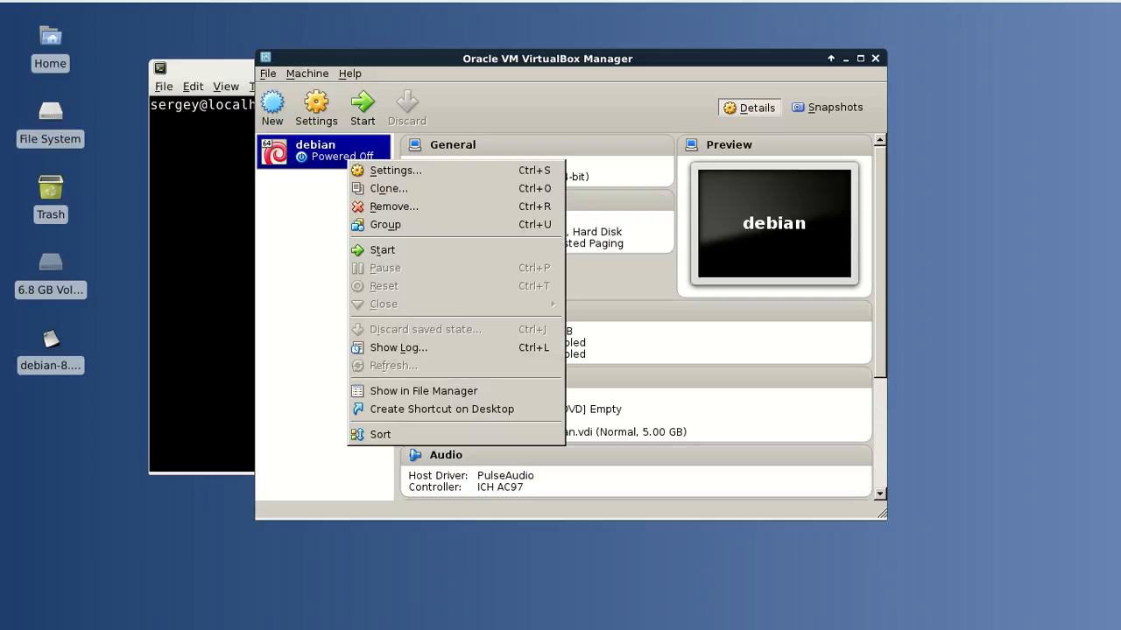
pyautogui.moveTo(395, 170)
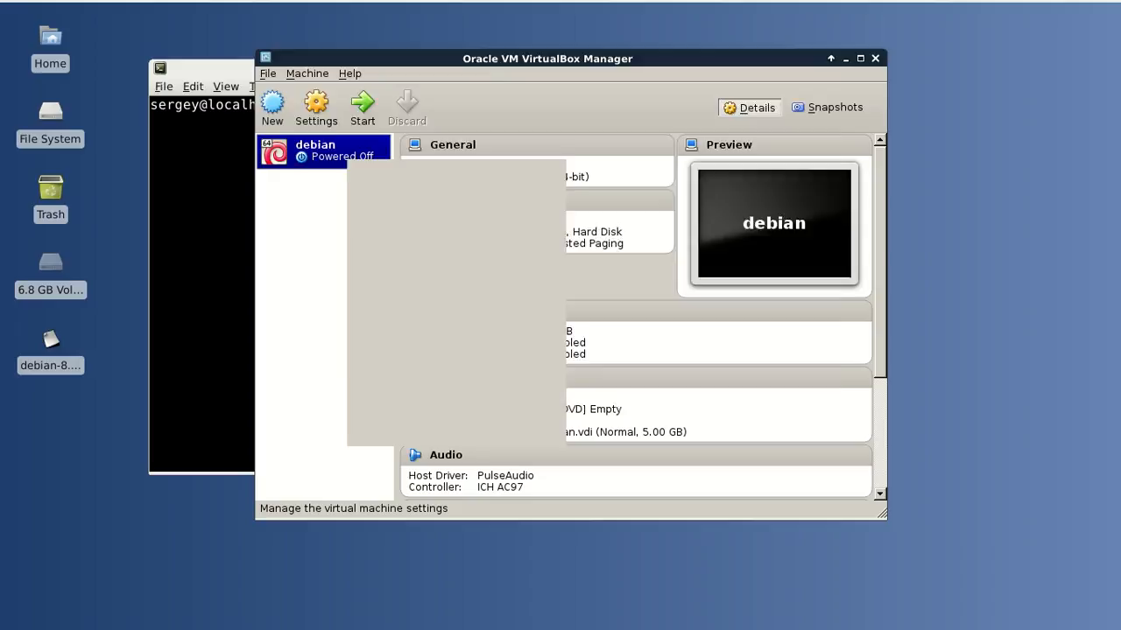
# Attach the debian VM's network adapter as Bridged Adapter on wlan0 and reveal advanced options
pyautogui.click(315, 107)
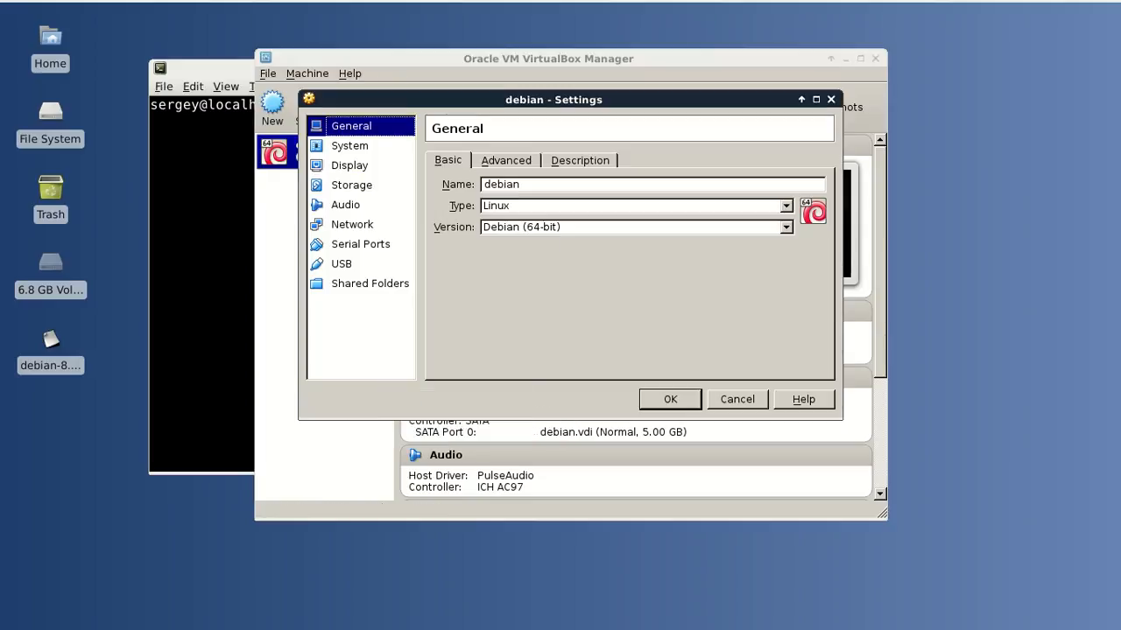
pyautogui.click(352, 224)
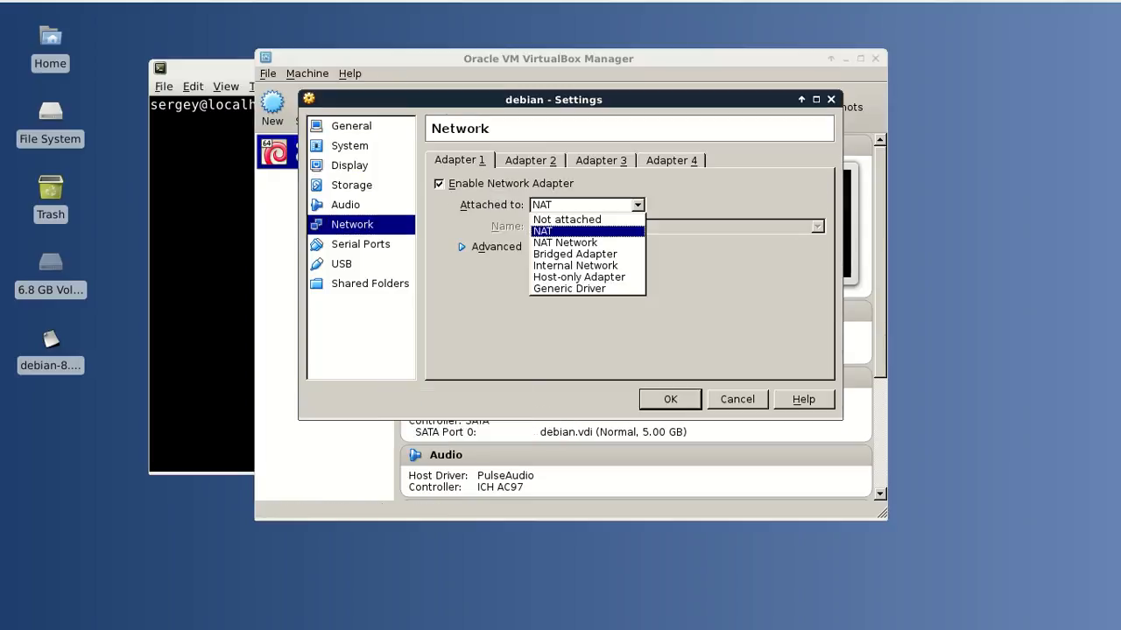
pyautogui.moveTo(575, 253)
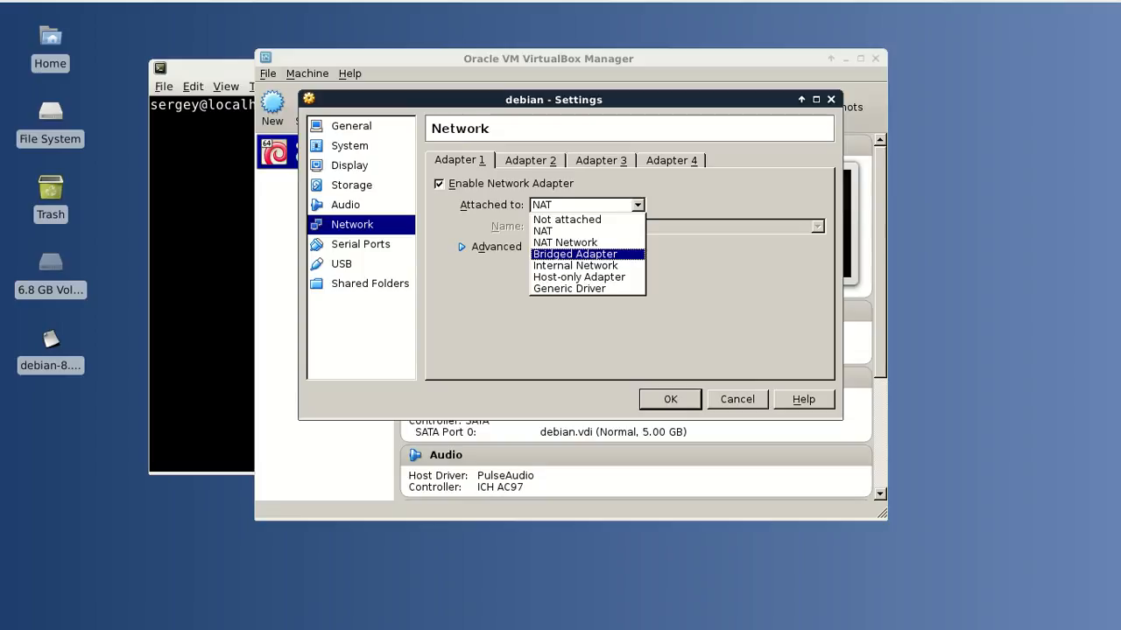
pyautogui.click(575, 253)
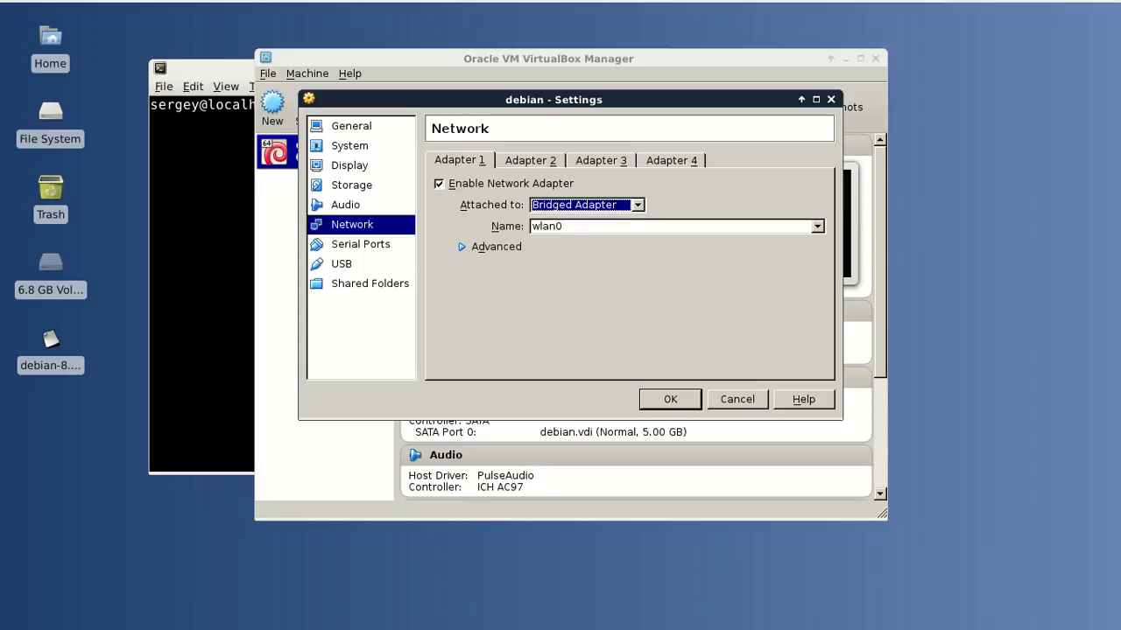
pyautogui.click(815, 226)
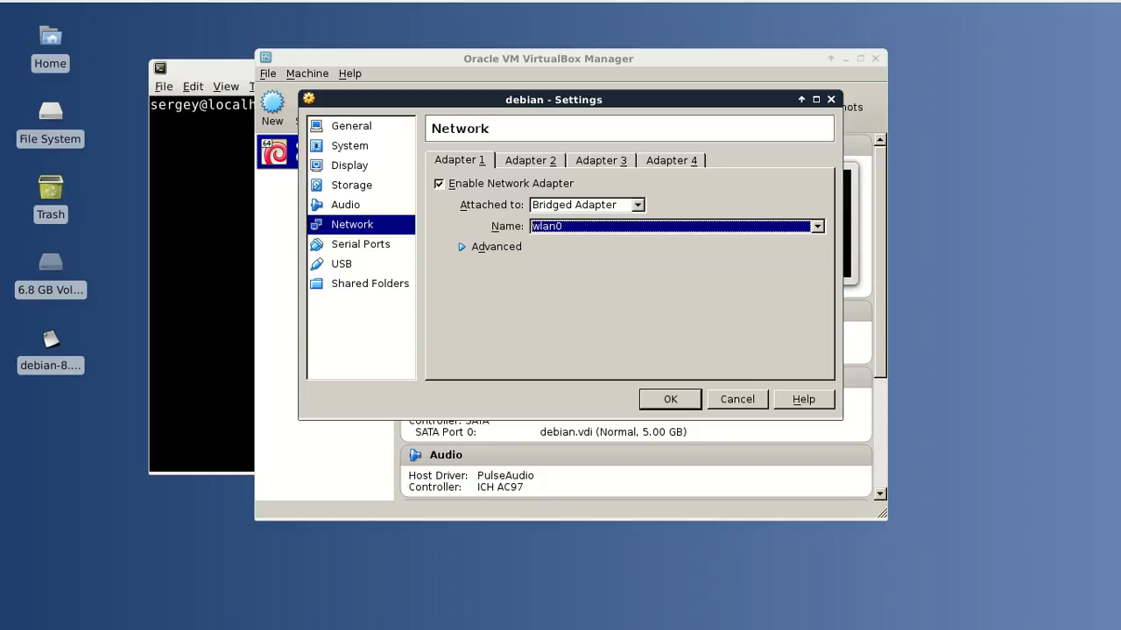
pyautogui.click(493, 246)
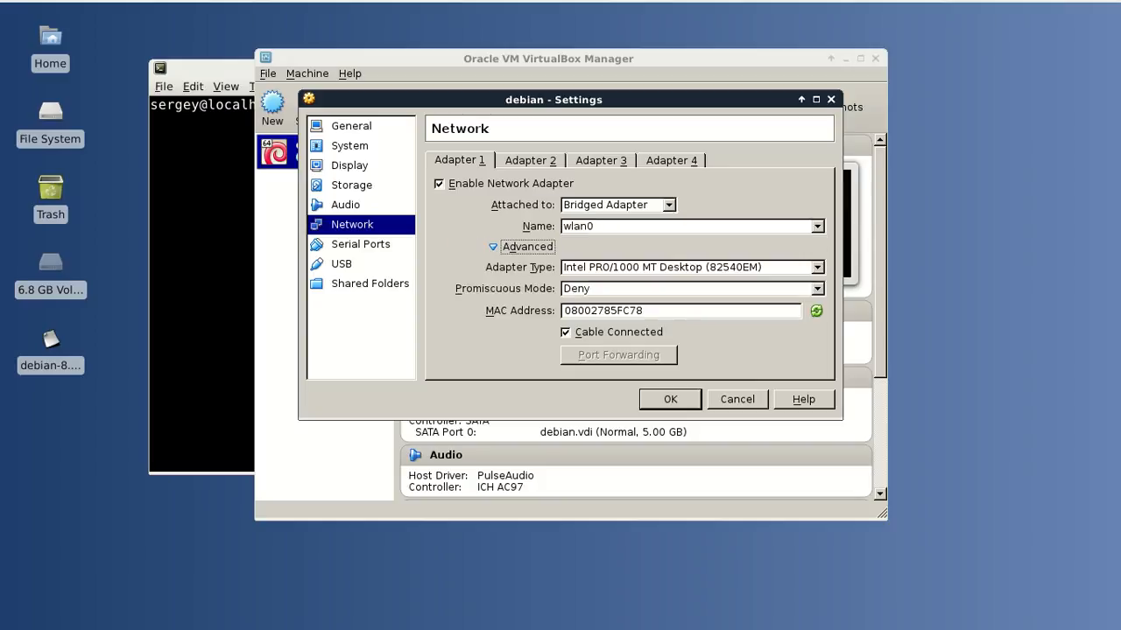
pyautogui.moveTo(692, 268)
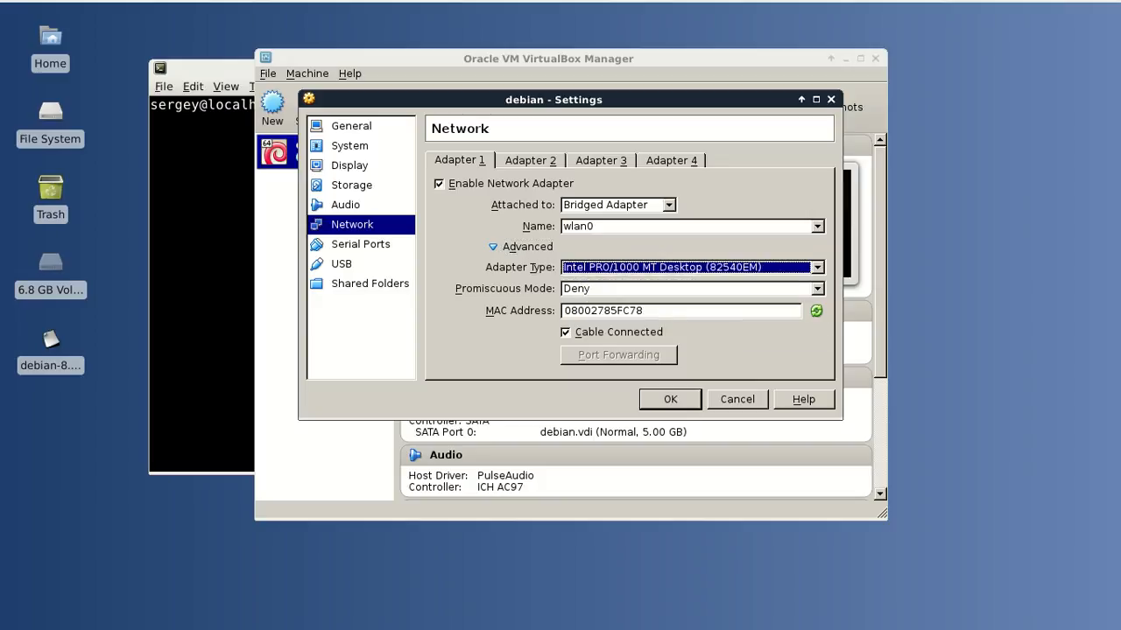
# Set promiscuous mode to Allow VMs, save, and reopen the machine's settings
pyautogui.click(815, 288)
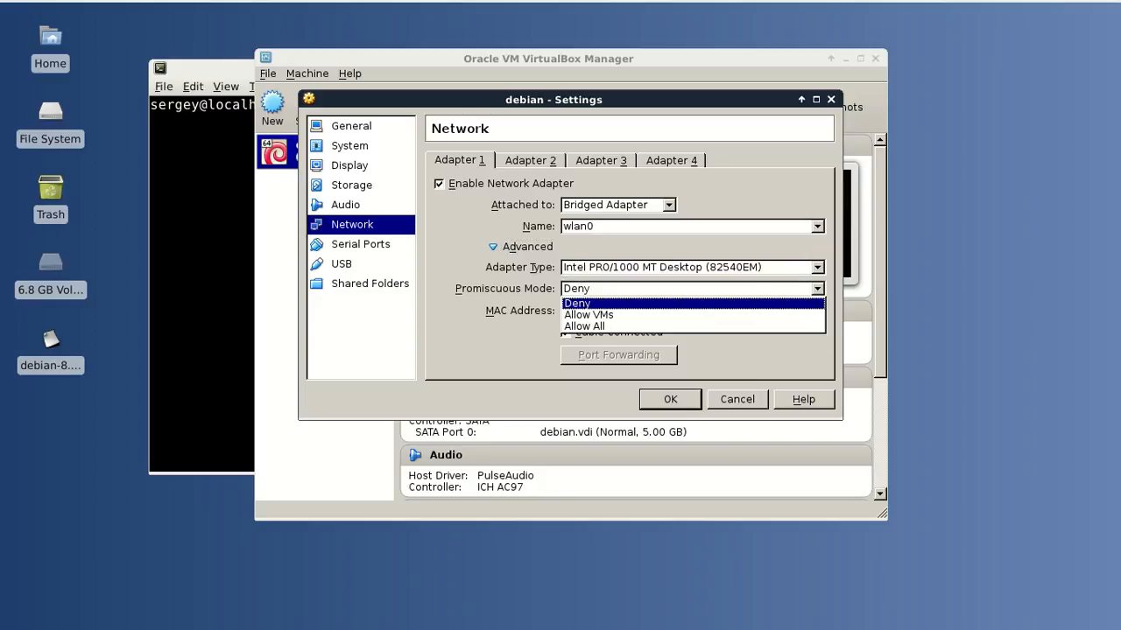
pyautogui.click(589, 314)
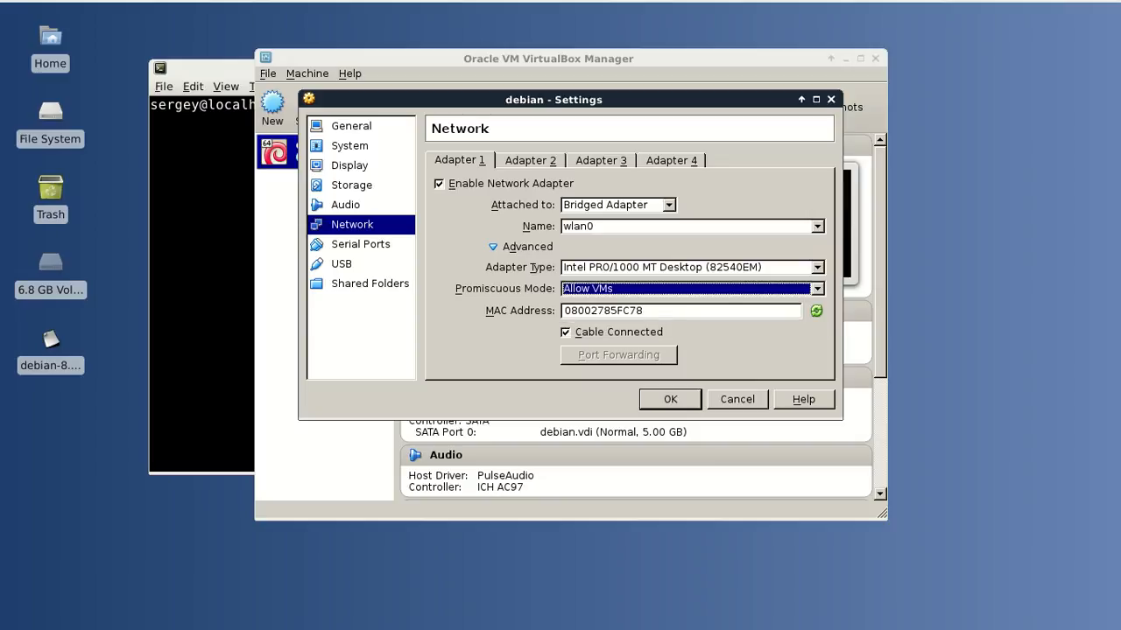
pyautogui.click(669, 399)
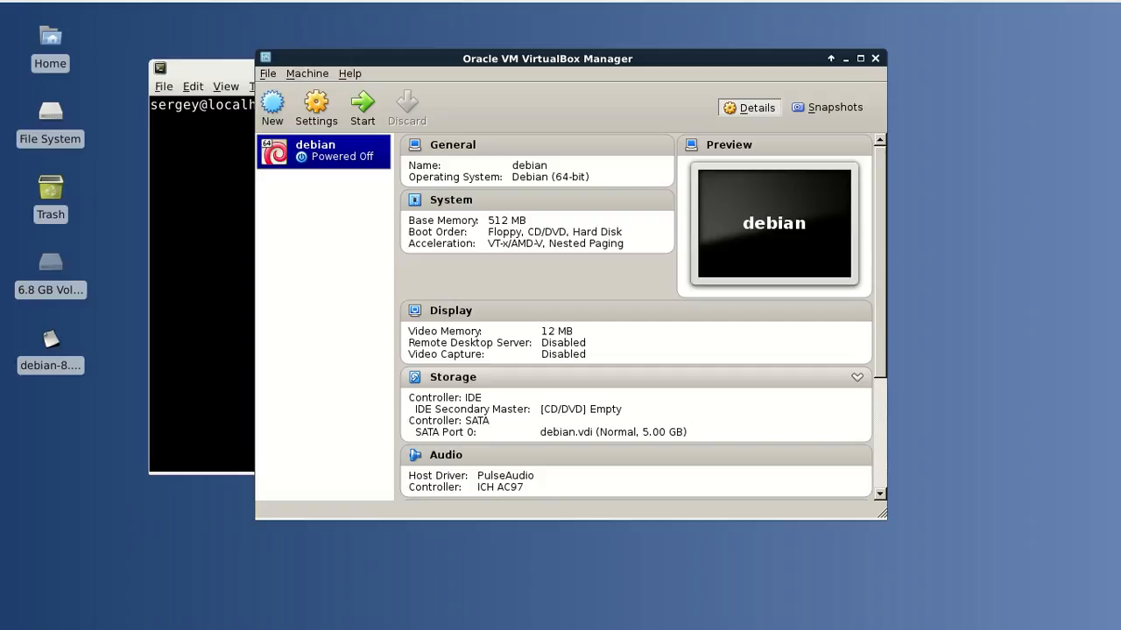
pyautogui.moveTo(316, 107)
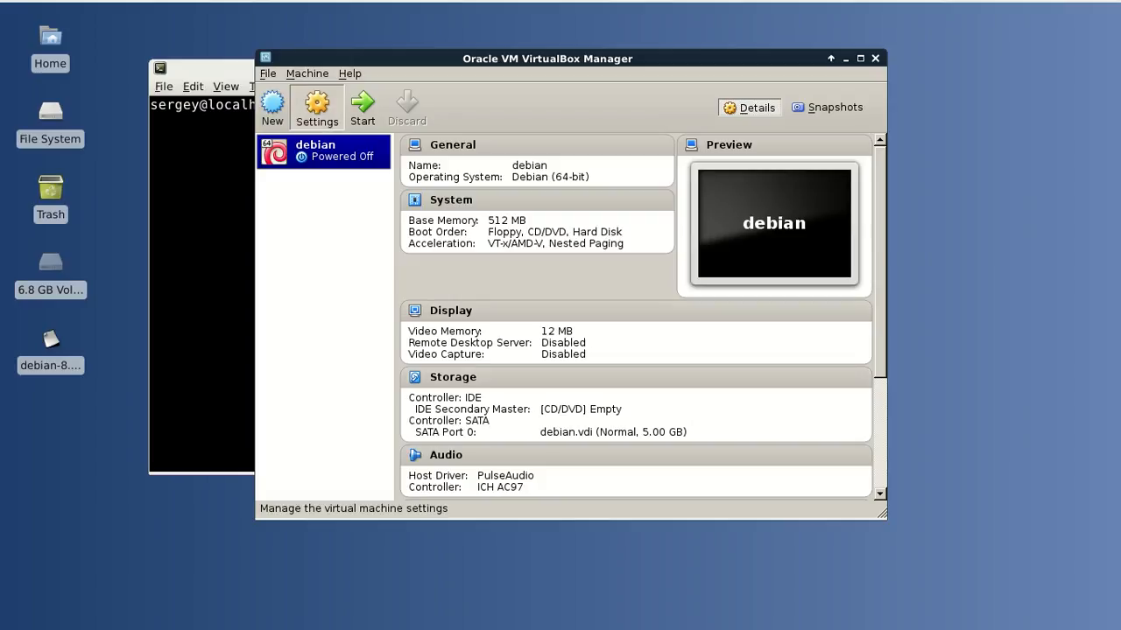
pyautogui.click(316, 107)
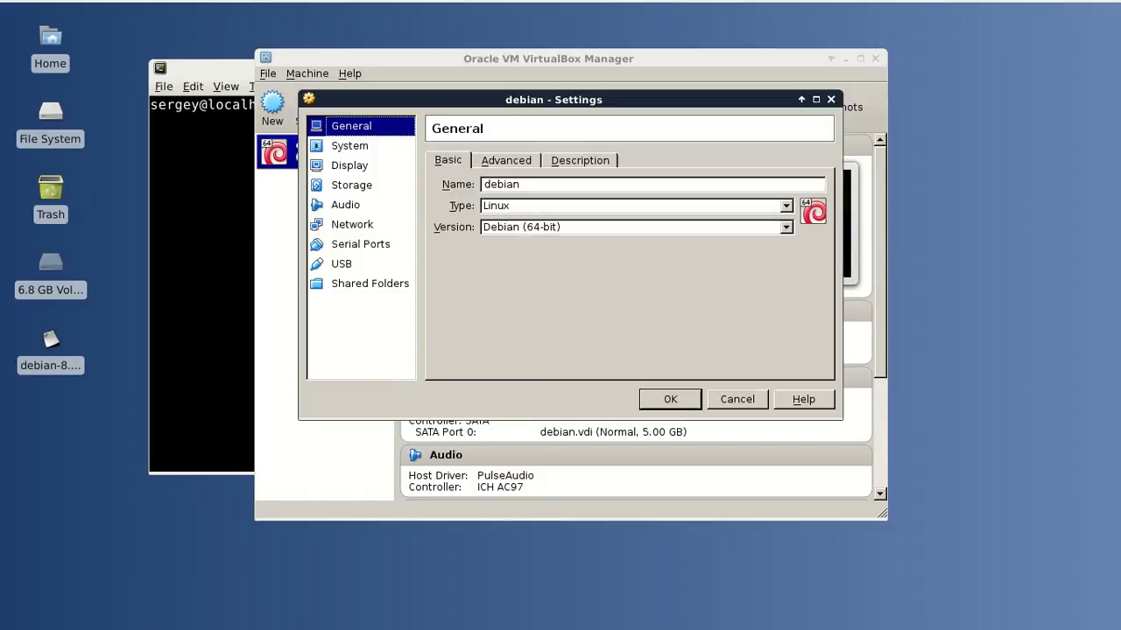
# Mount debian-8.1.0-amd64-xfce-CD-1.iso in the VM's empty optical drive and save the storage settings
pyautogui.click(351, 184)
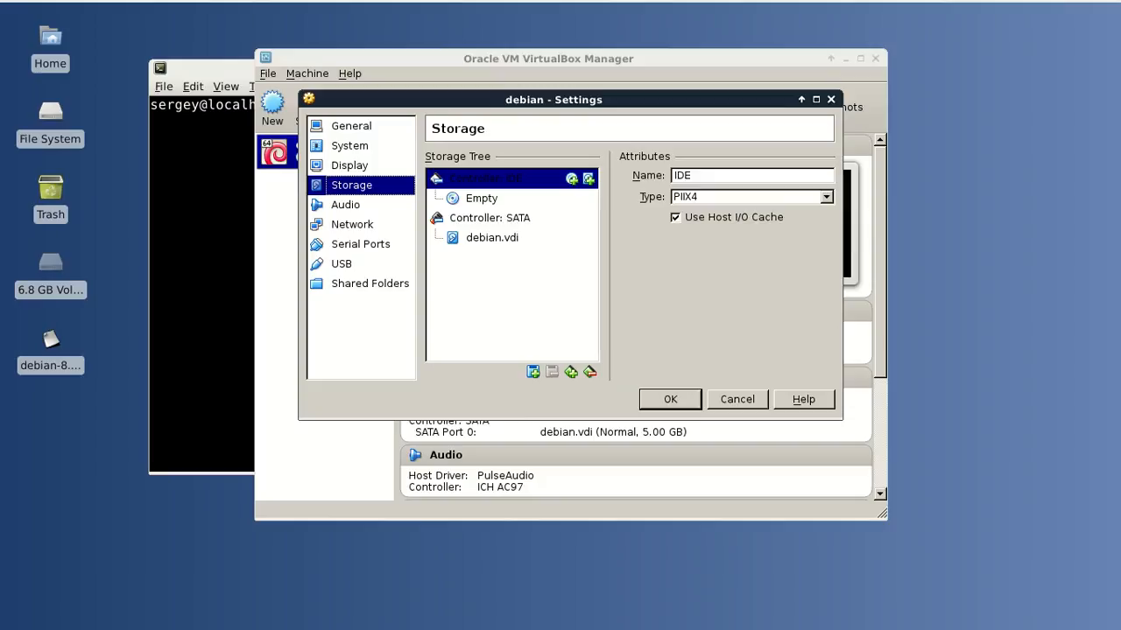
pyautogui.click(481, 198)
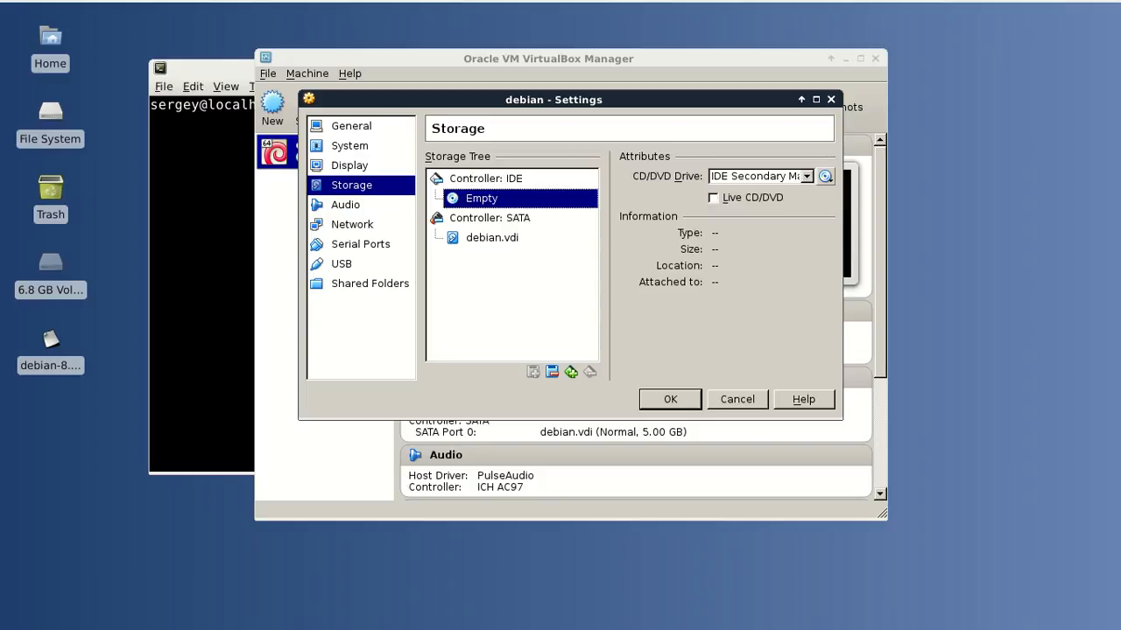
pyautogui.click(824, 176)
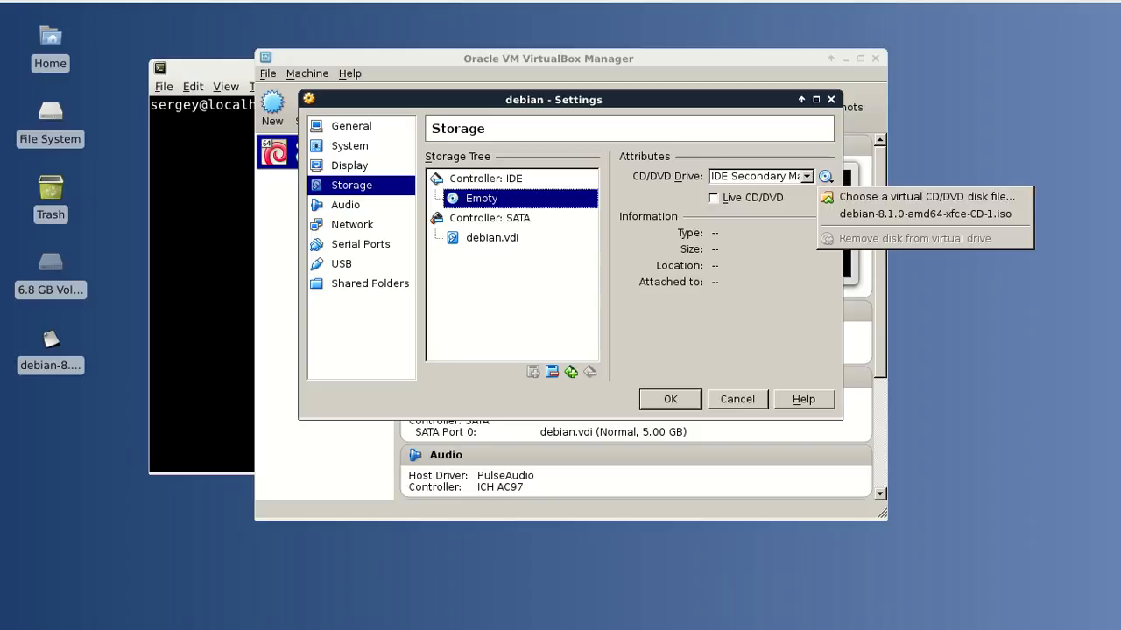
pyautogui.moveTo(927, 197)
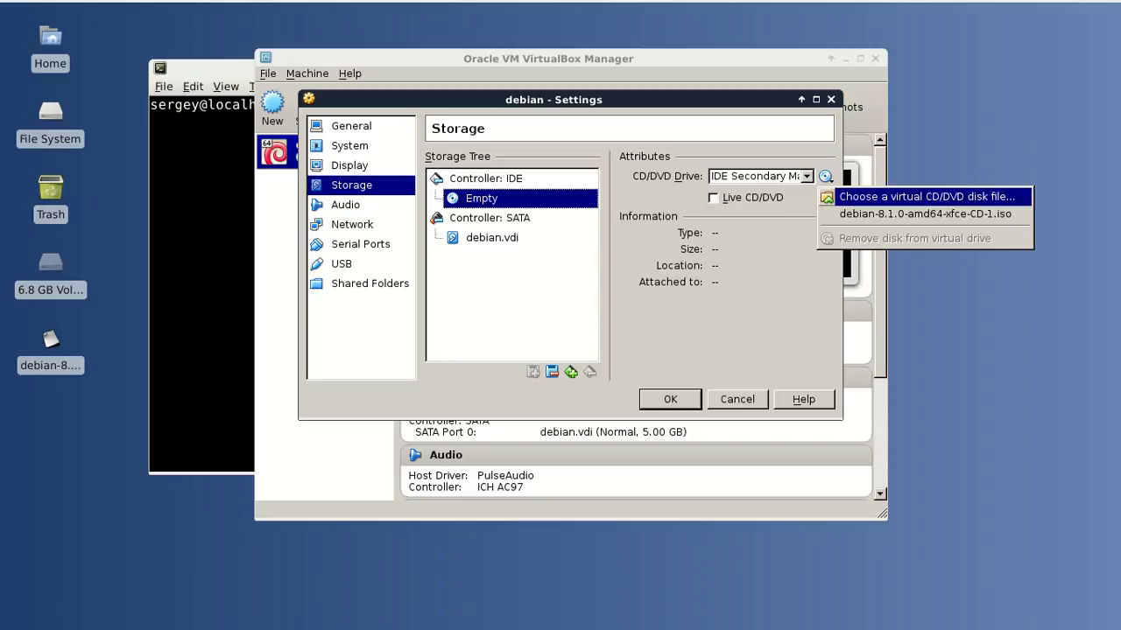
pyautogui.click(929, 196)
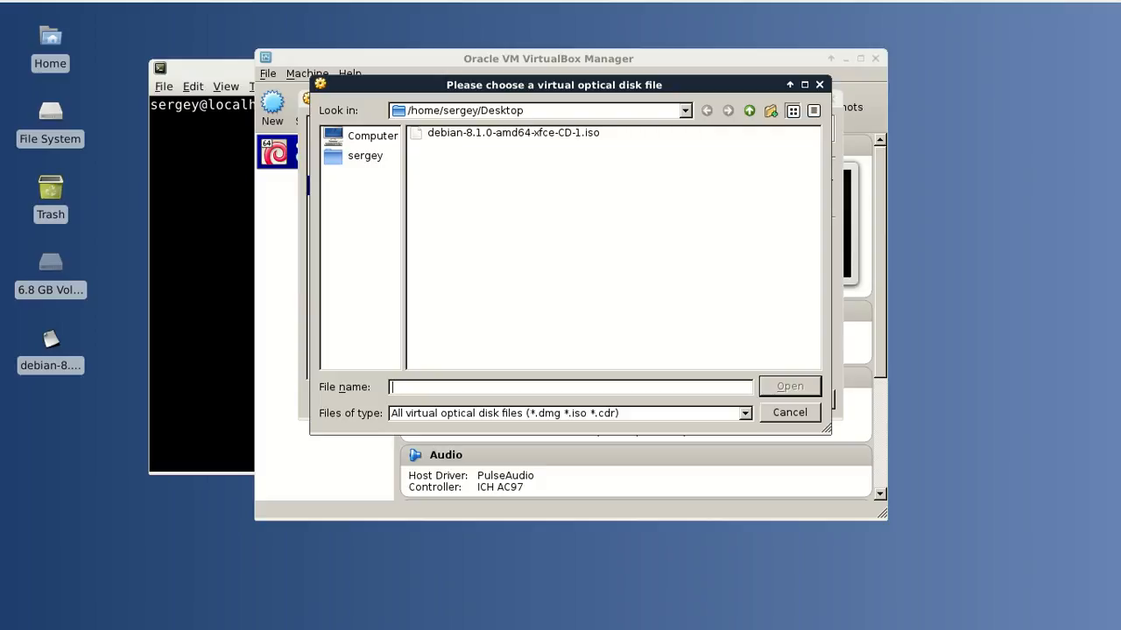
pyautogui.click(513, 132)
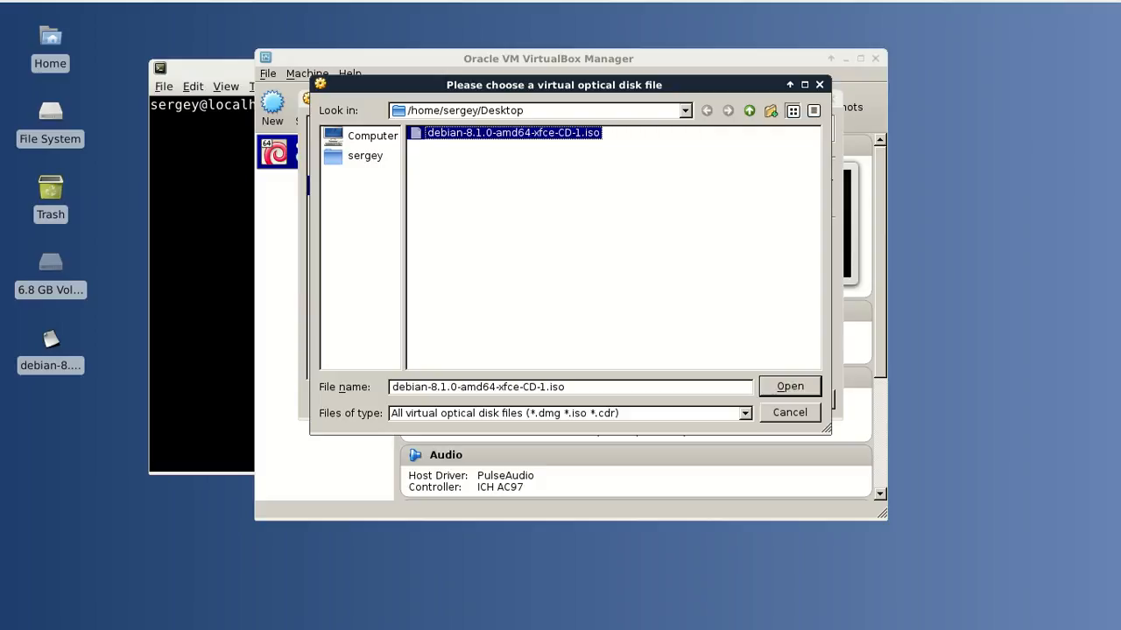
pyautogui.click(788, 386)
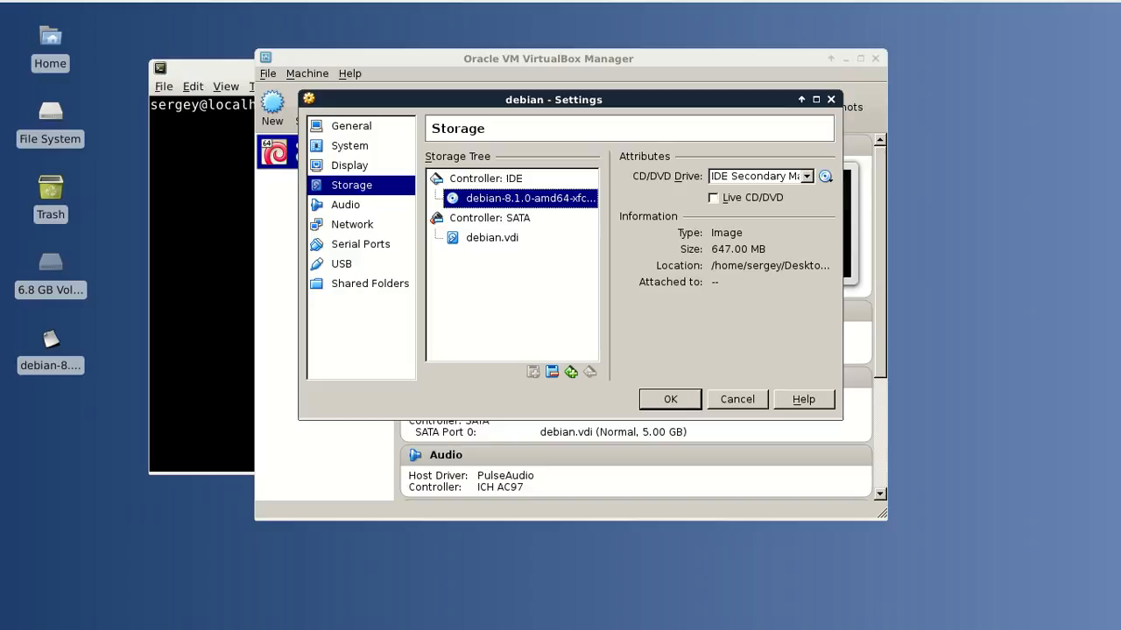
pyautogui.click(670, 400)
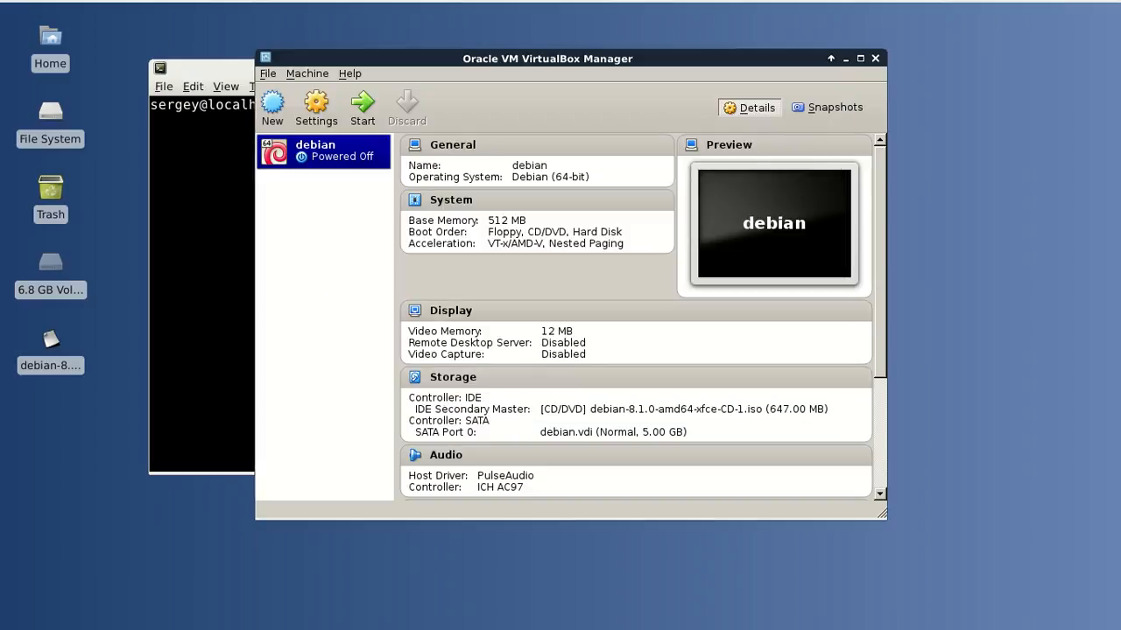
pyautogui.moveTo(324, 150)
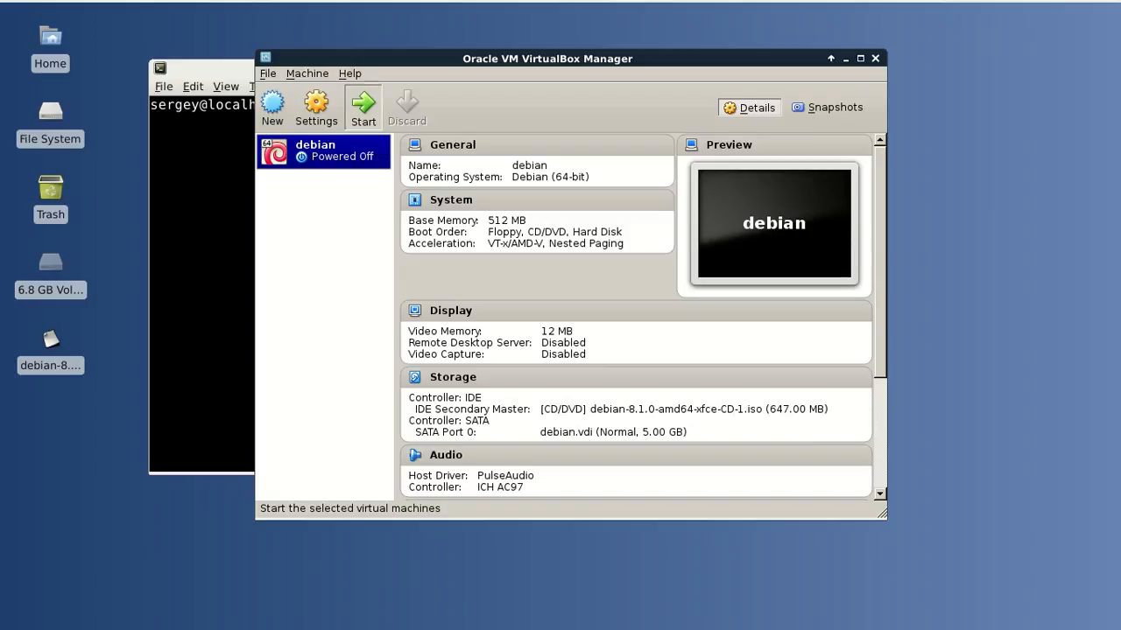
# Start the debian VM, dismiss the keyboard capture notice and launch the text-mode Install entry
pyautogui.click(362, 105)
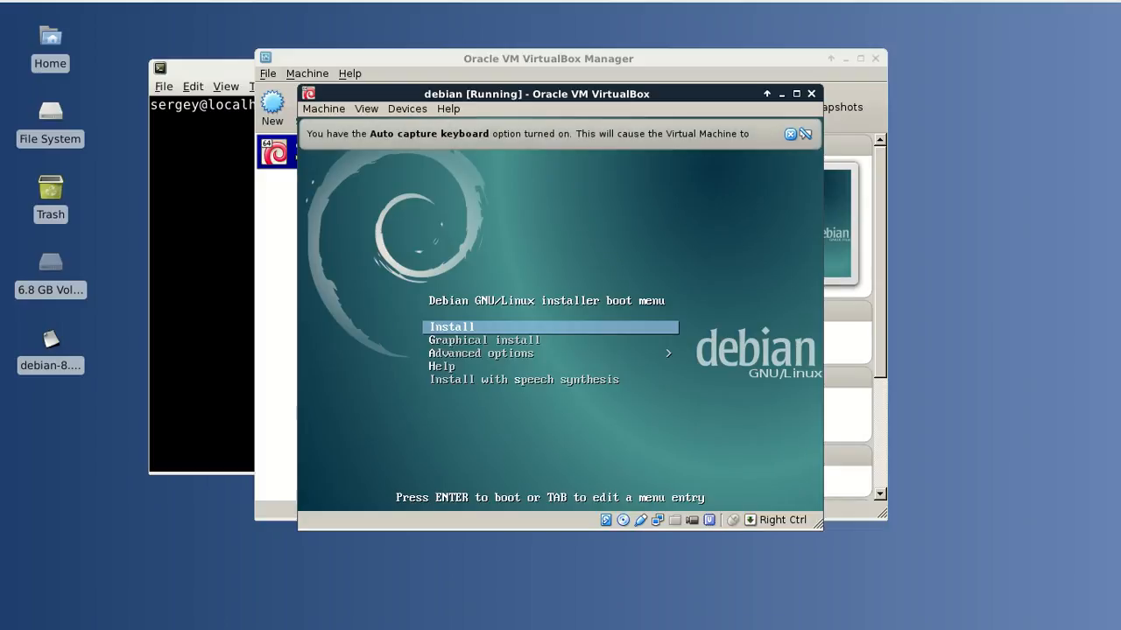
pyautogui.click(804, 134)
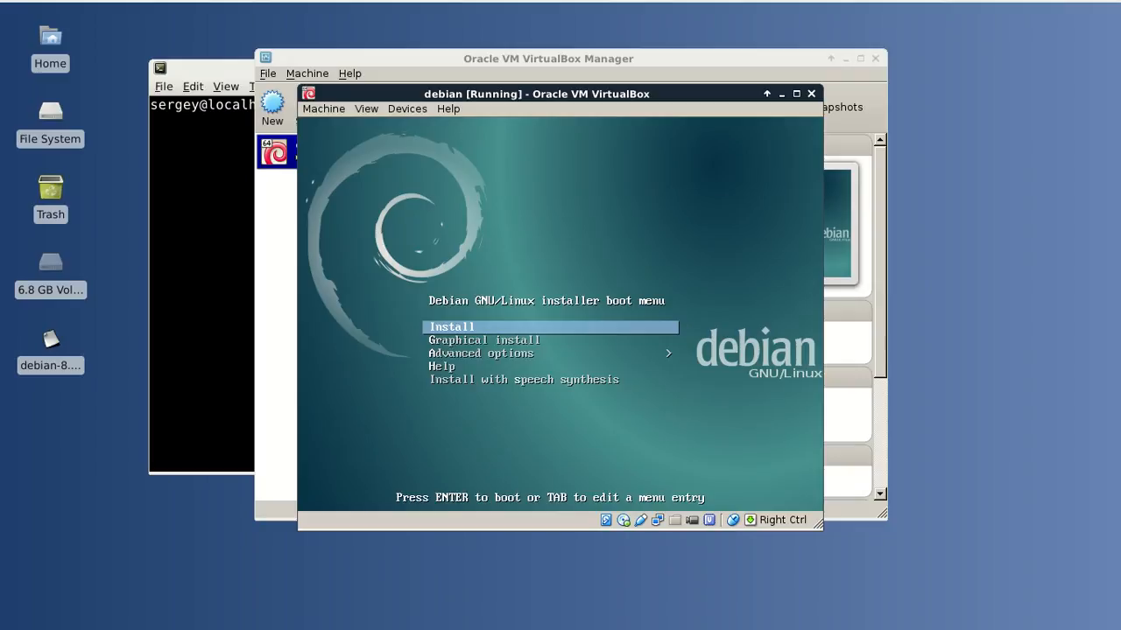
pyautogui.press('Return')
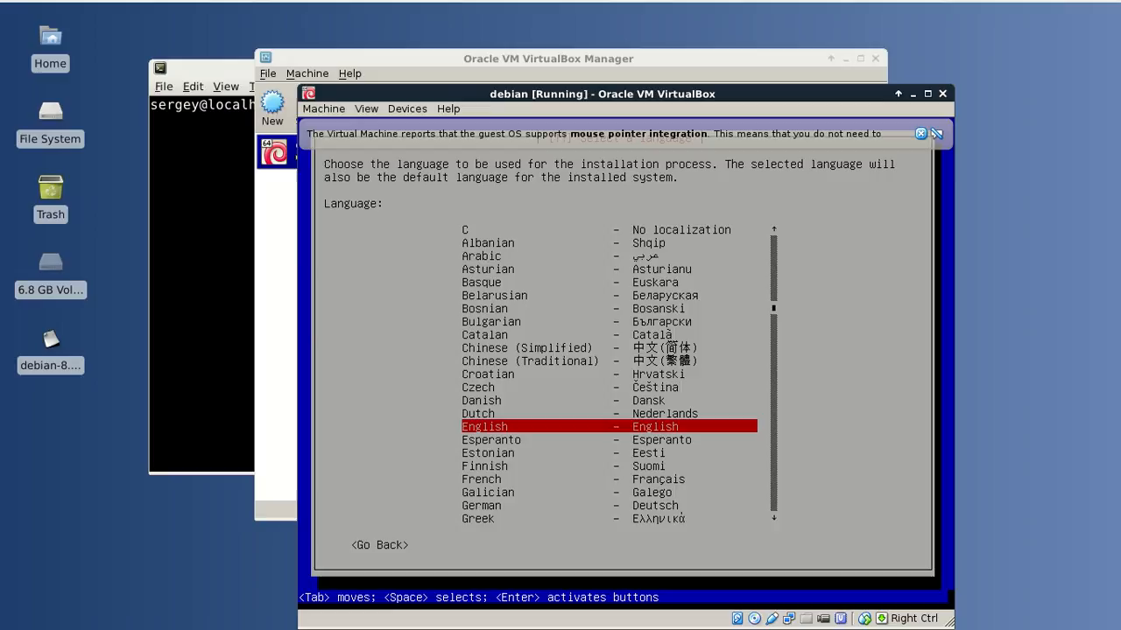
# Accept English language, United States location and American English keymap in the installer
pyautogui.press('Return')
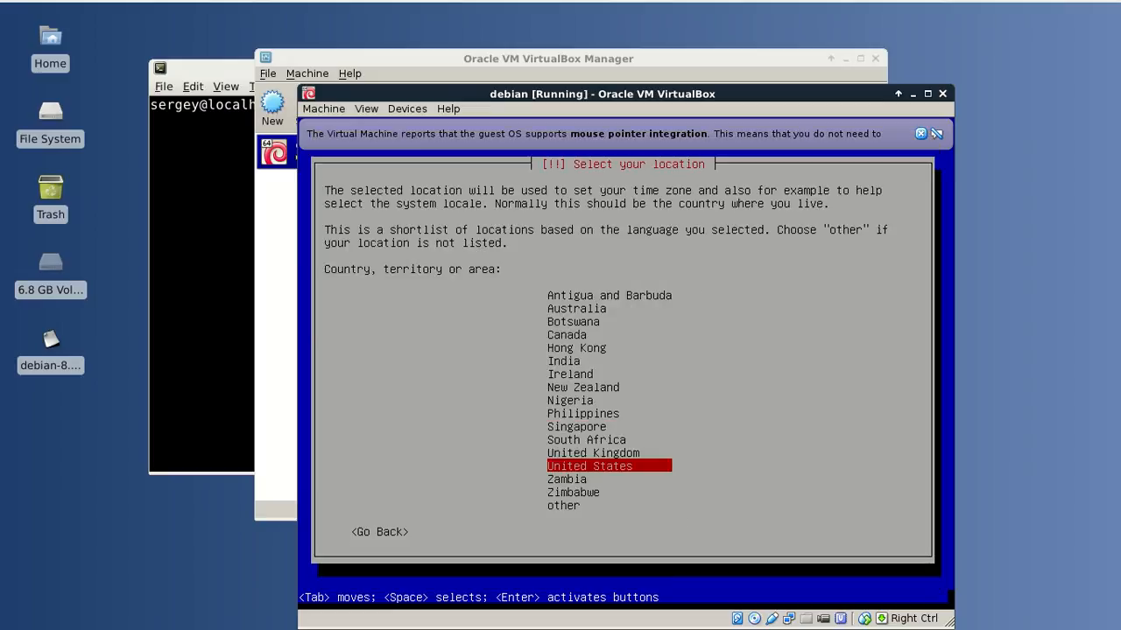
pyautogui.press('Return')
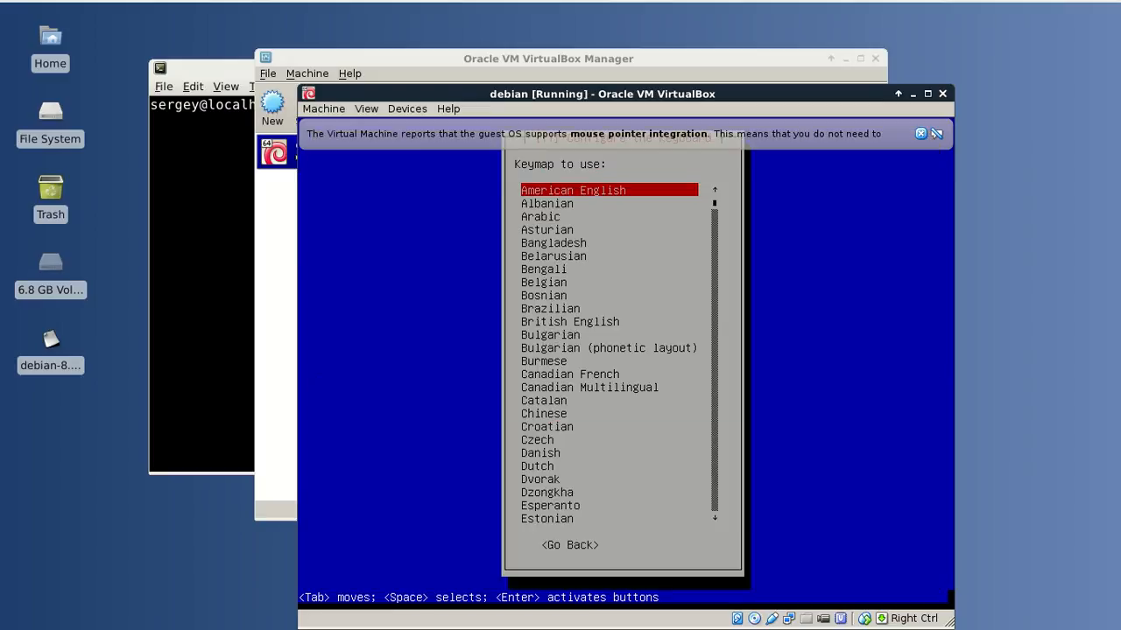
pyautogui.press('Return')
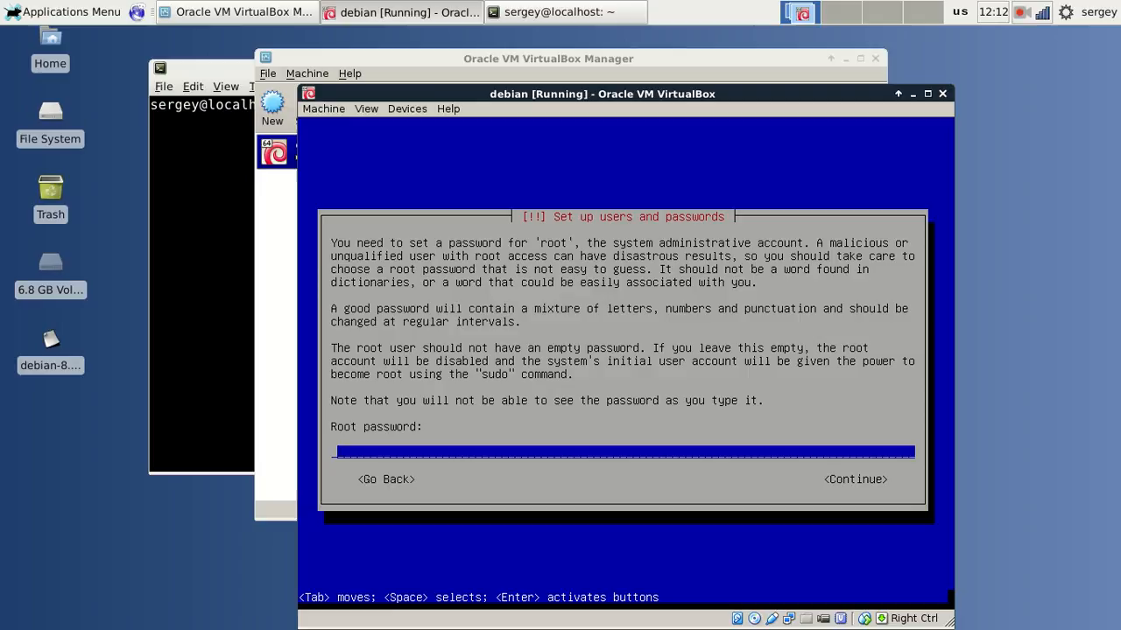
# Enter the user's full name 'sergey' and choose the Eastern time zone
pyautogui.click(854, 478)
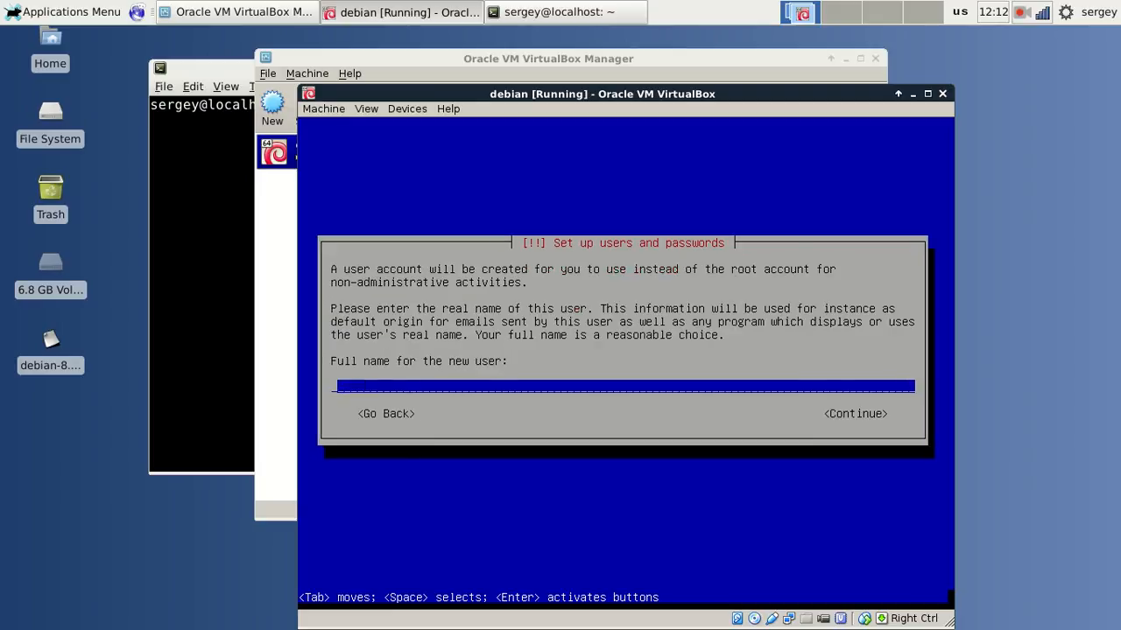
pyautogui.write('s')
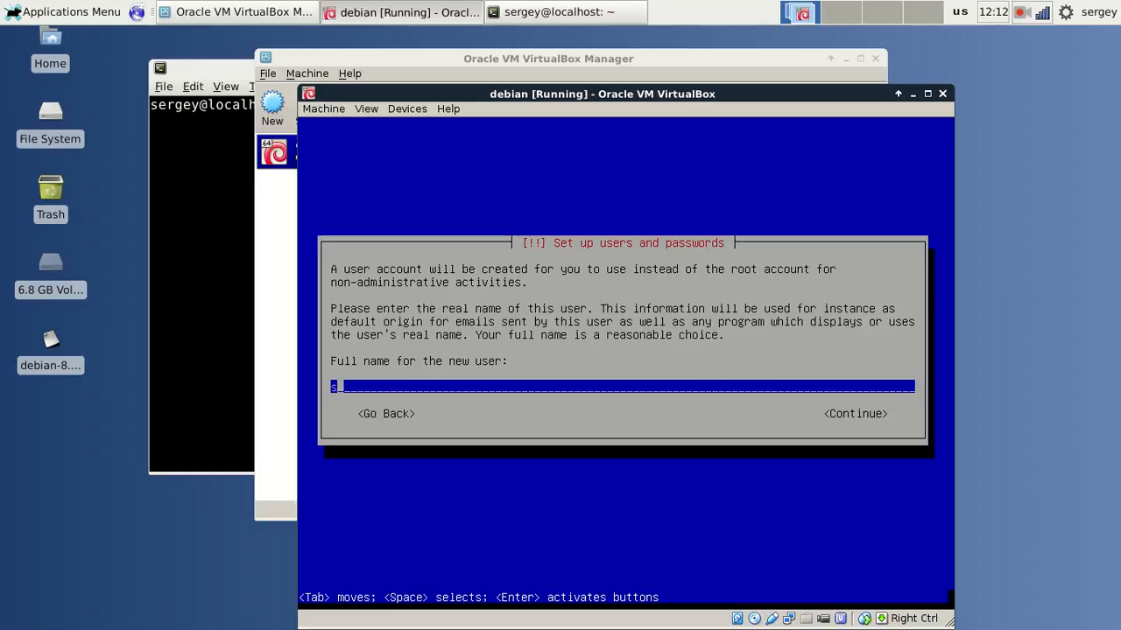
pyautogui.write('ergey')
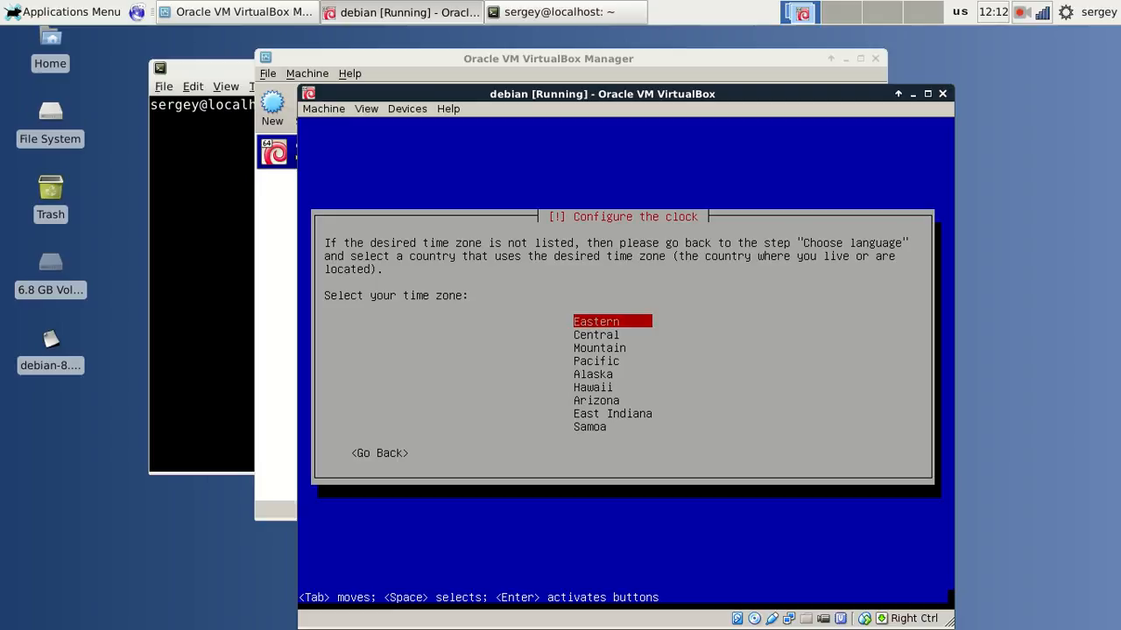
pyautogui.press('Return')
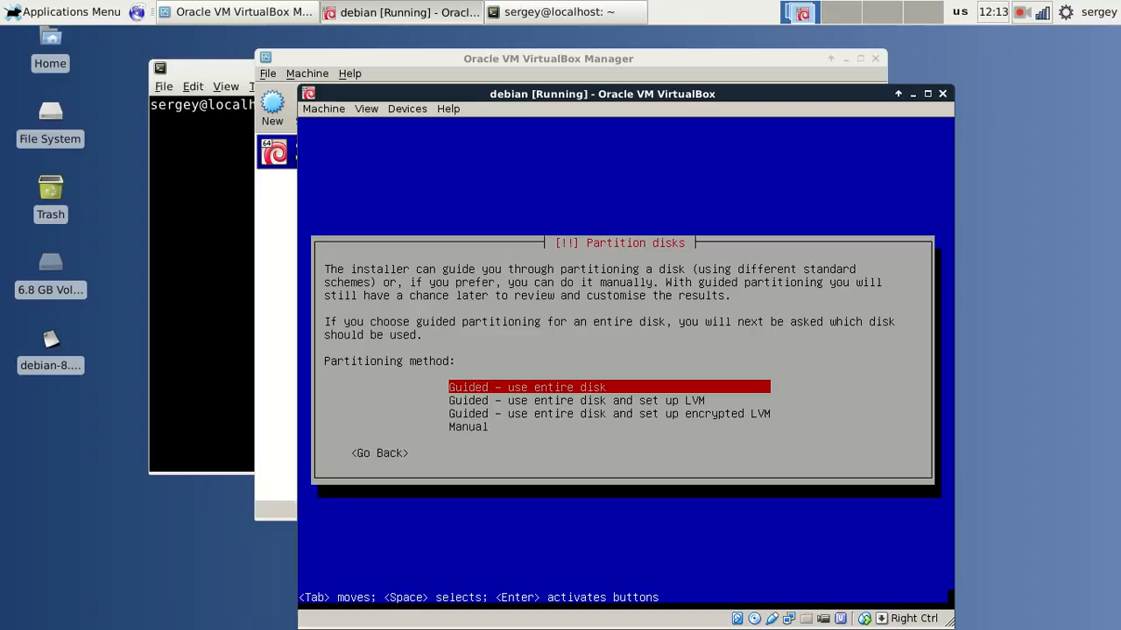
# Use guided partitioning of the entire disk, all files in one partition, and write changes to disk
pyautogui.press('Return')
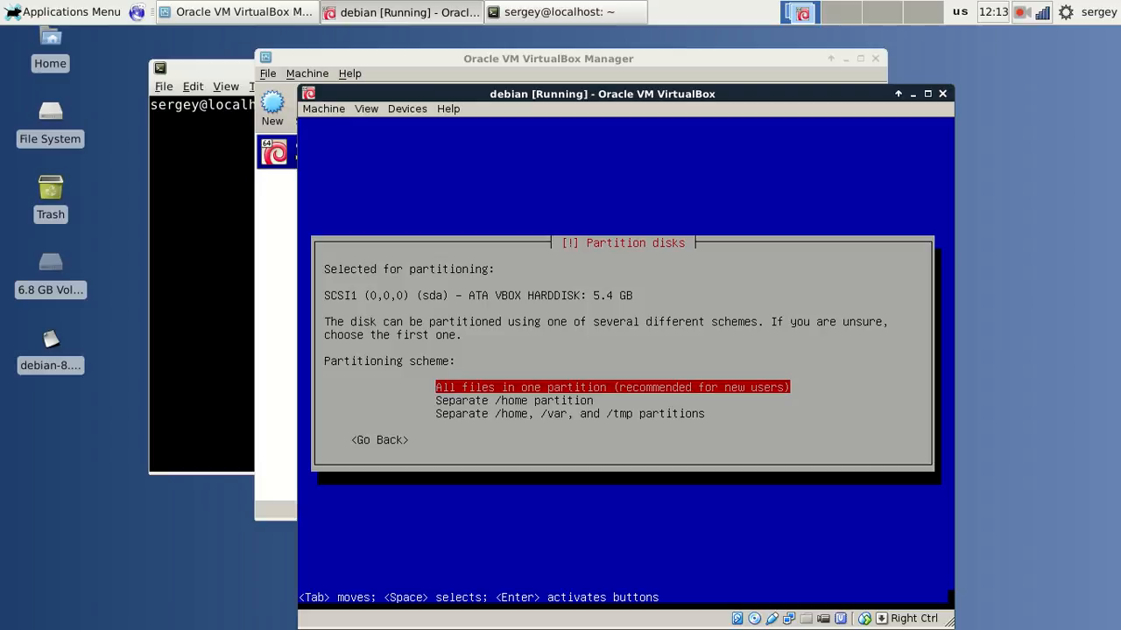
pyautogui.press('Return')
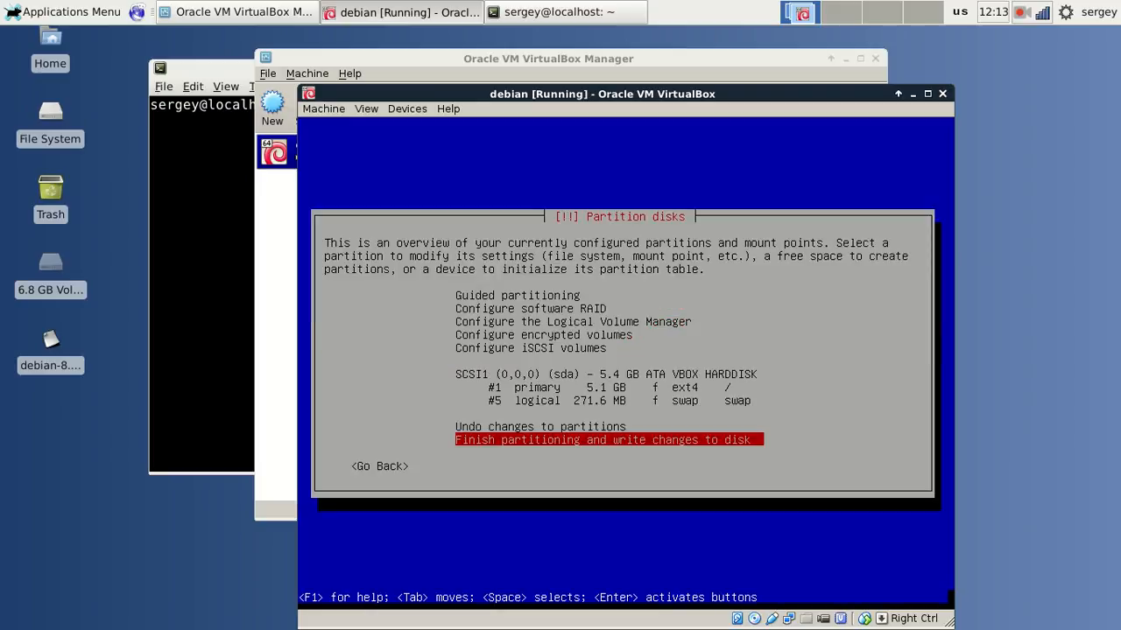
pyautogui.press('Return')
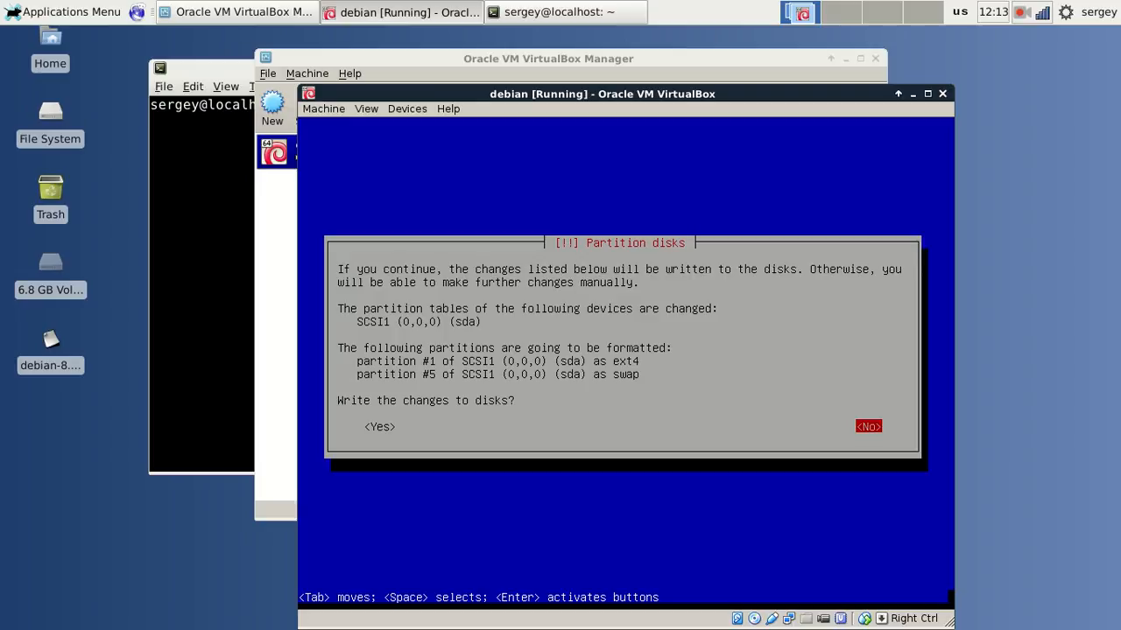
pyautogui.press('Tab')
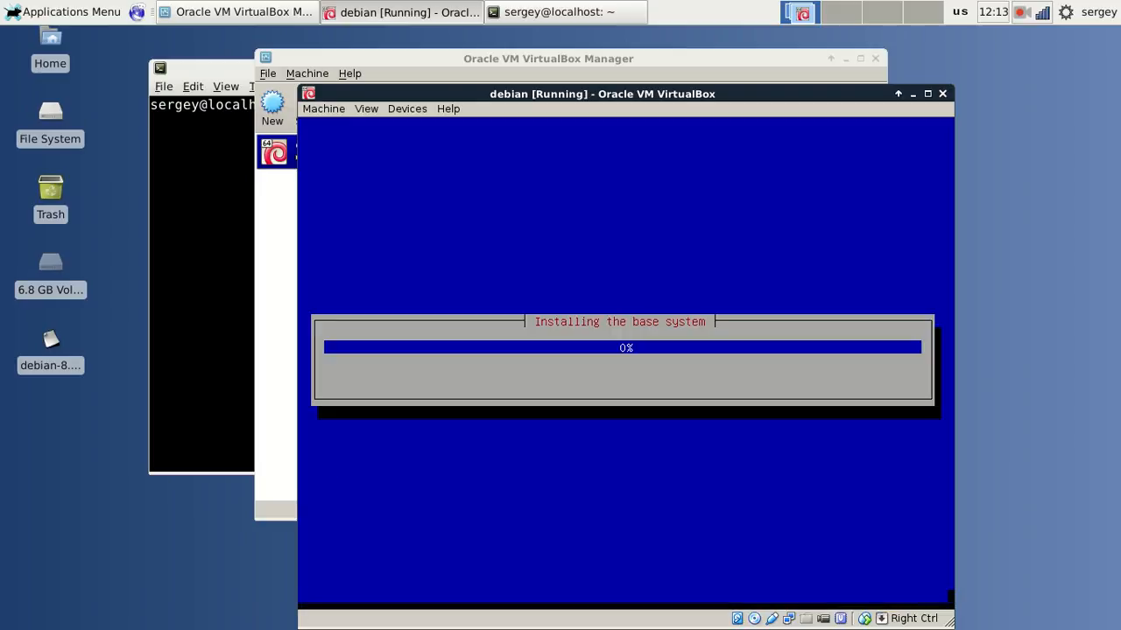
# Answer the network mirror prompt, select Debian desktop environment and Xfce, and continue the installation
pyautogui.click(1021, 12)
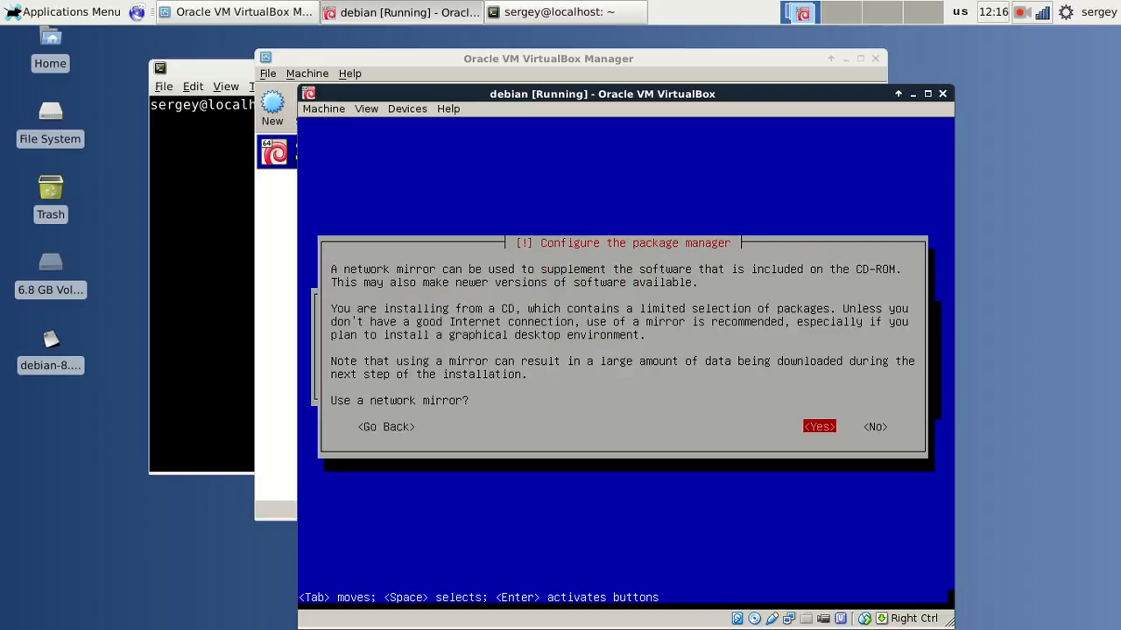
pyautogui.press('Tab')
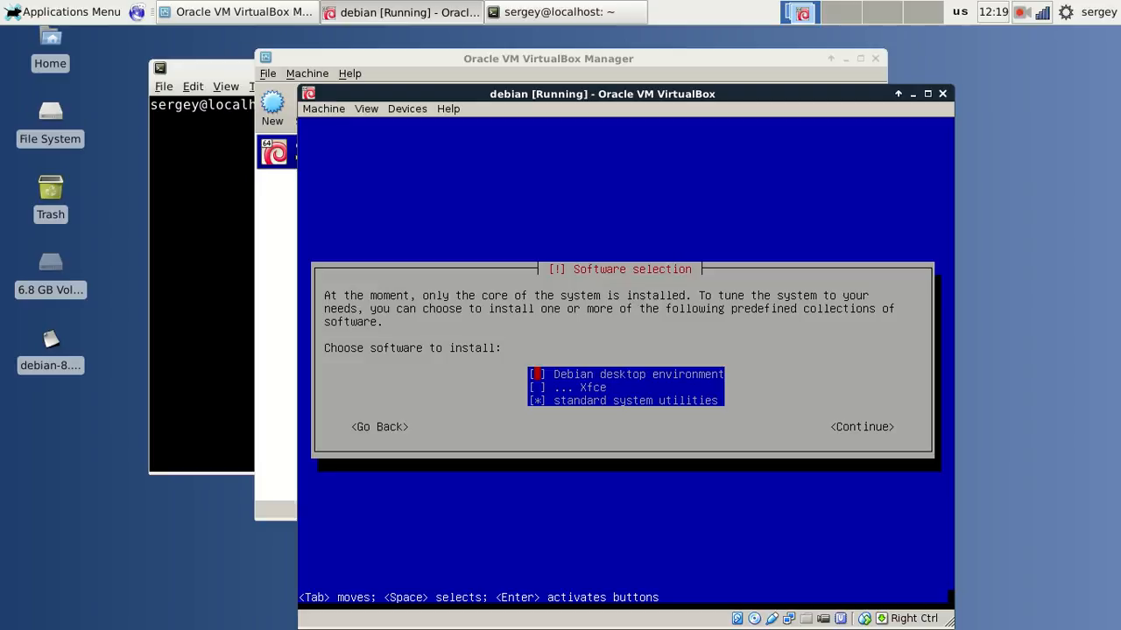
pyautogui.press('space')
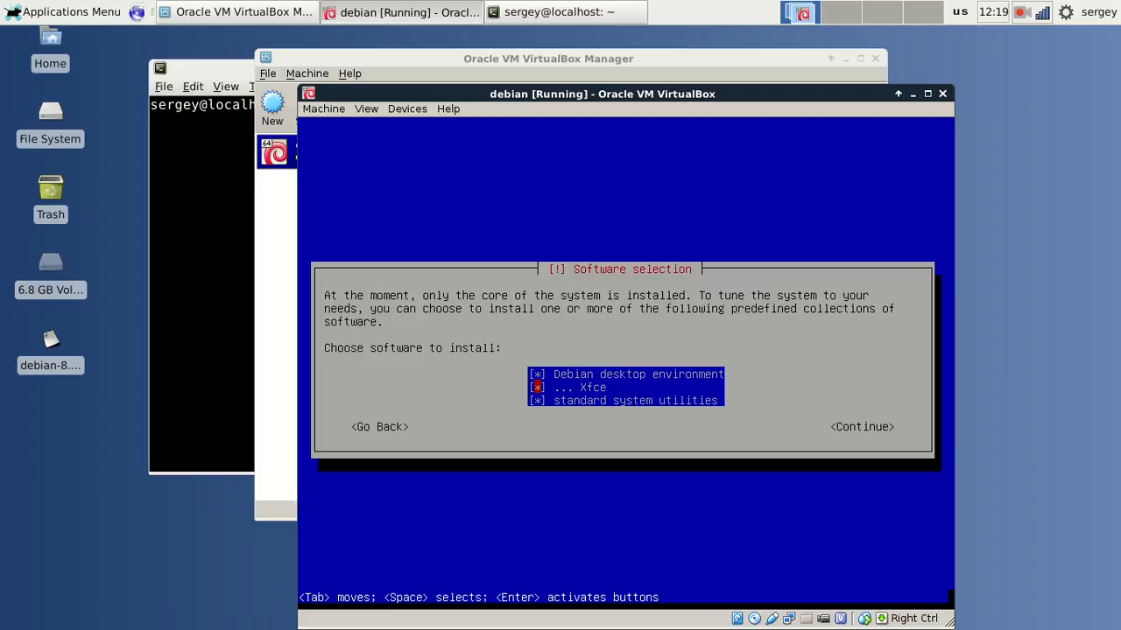
pyautogui.click(861, 426)
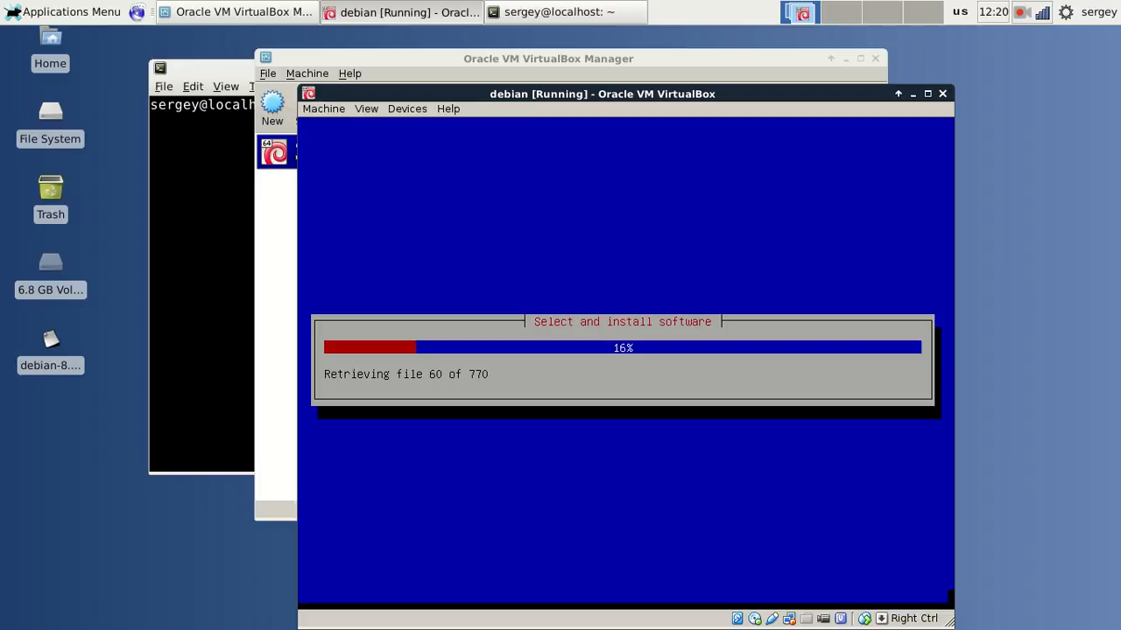
pyautogui.click(1021, 12)
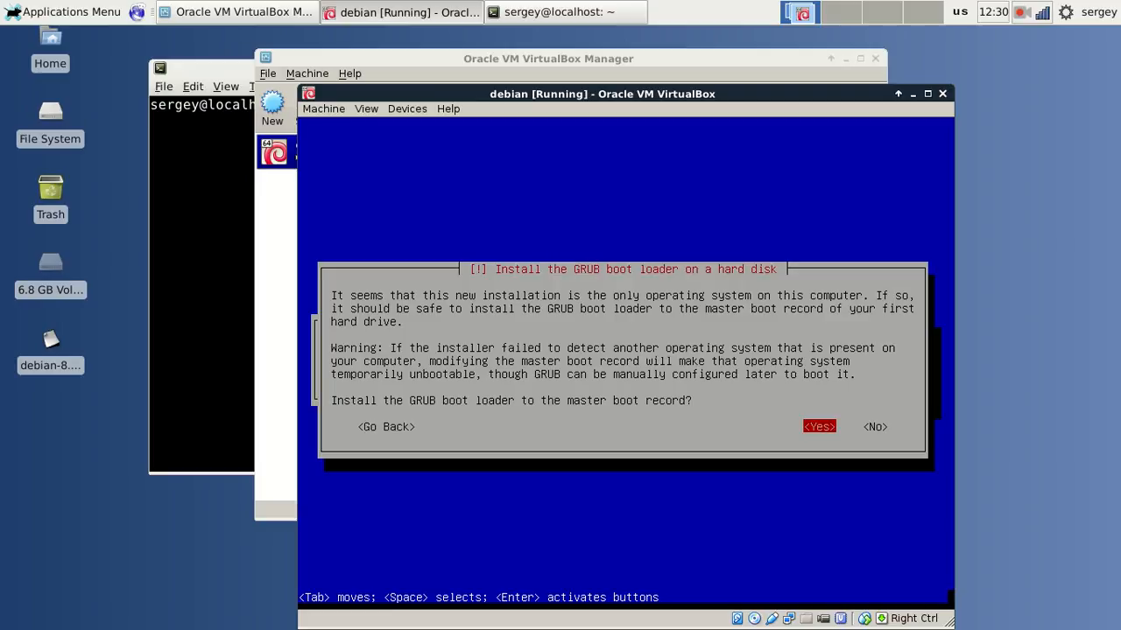
# Accept installing GRUB to the master boot record on /dev/sda
pyautogui.click(818, 427)
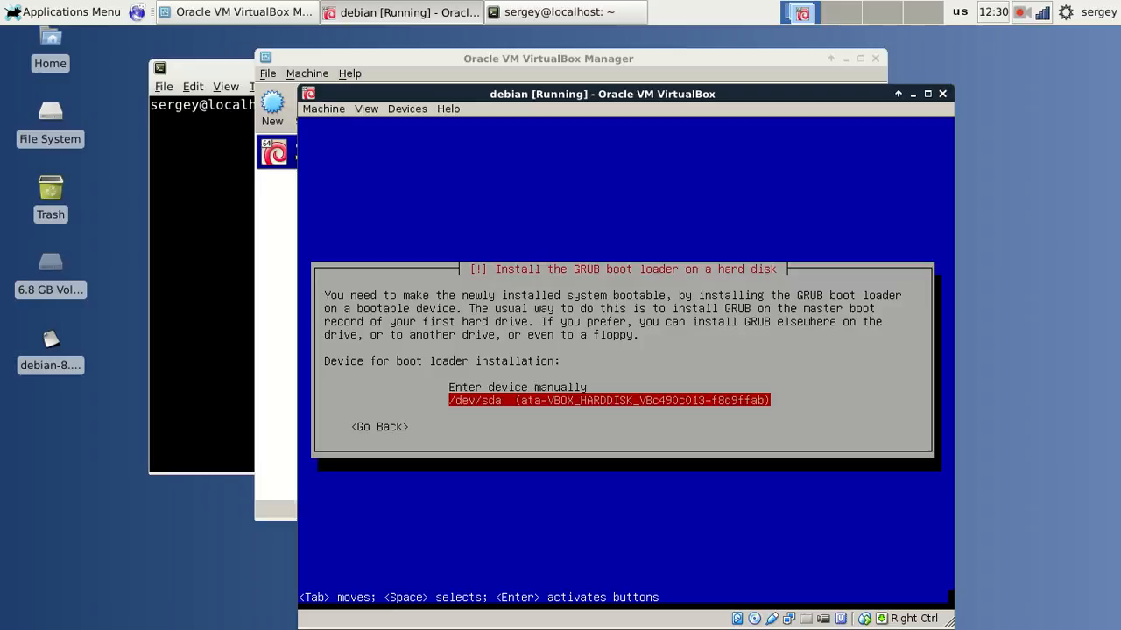
pyautogui.press('Return')
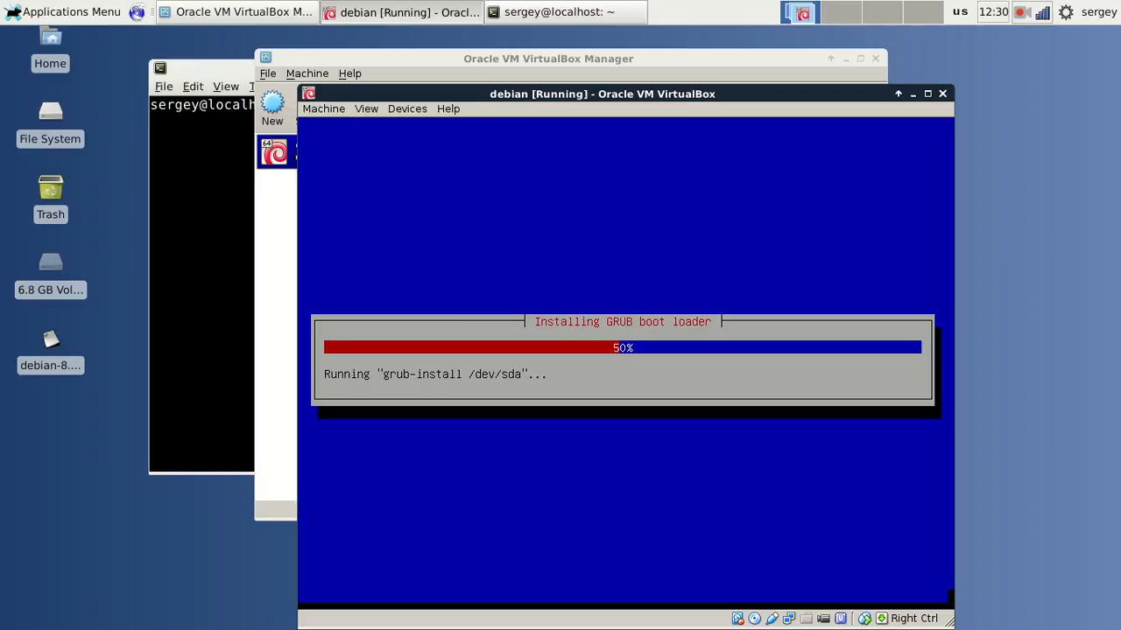
pyautogui.click(1021, 11)
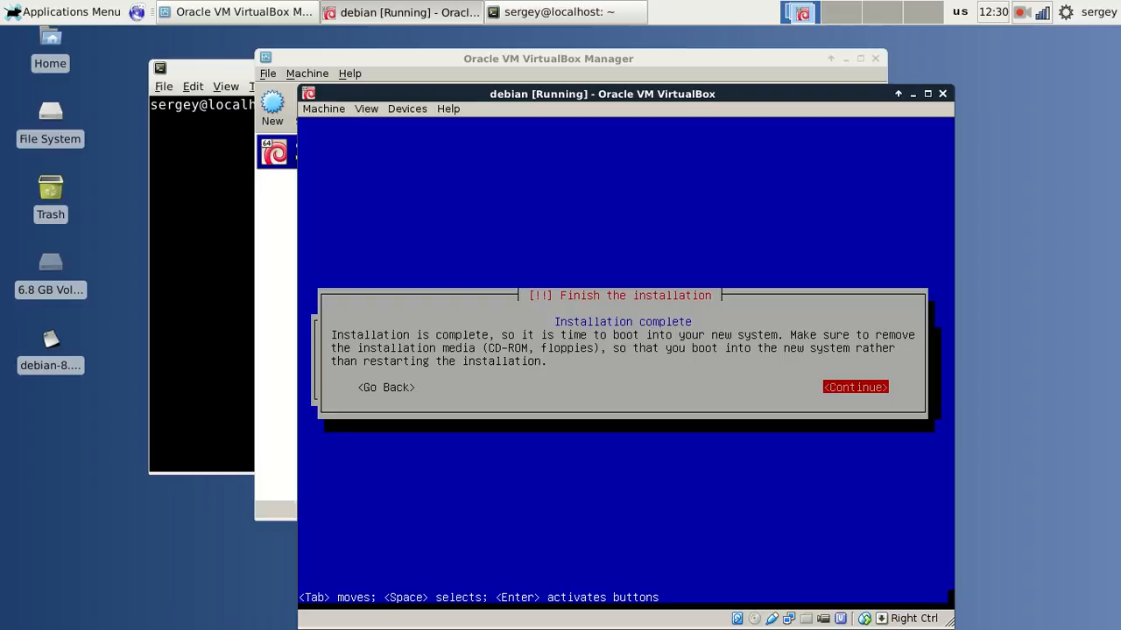
# Reboot into the installed Debian 8, log in as user 'serge', and shrink the VM window
pyautogui.click(855, 387)
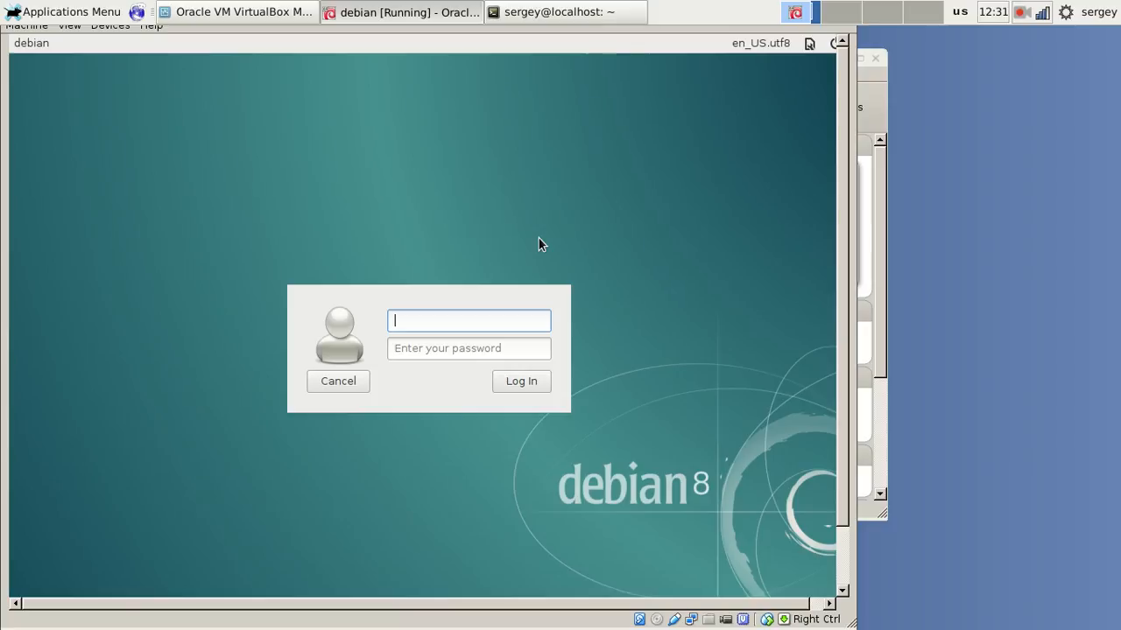
pyautogui.write('sergey')
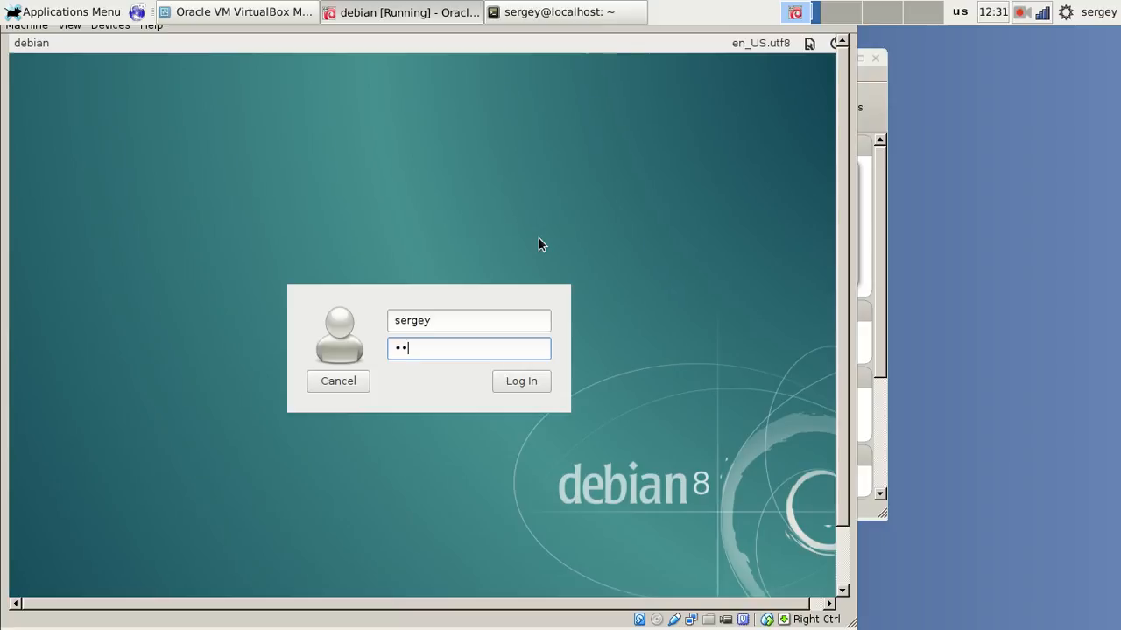
pyautogui.click(521, 381)
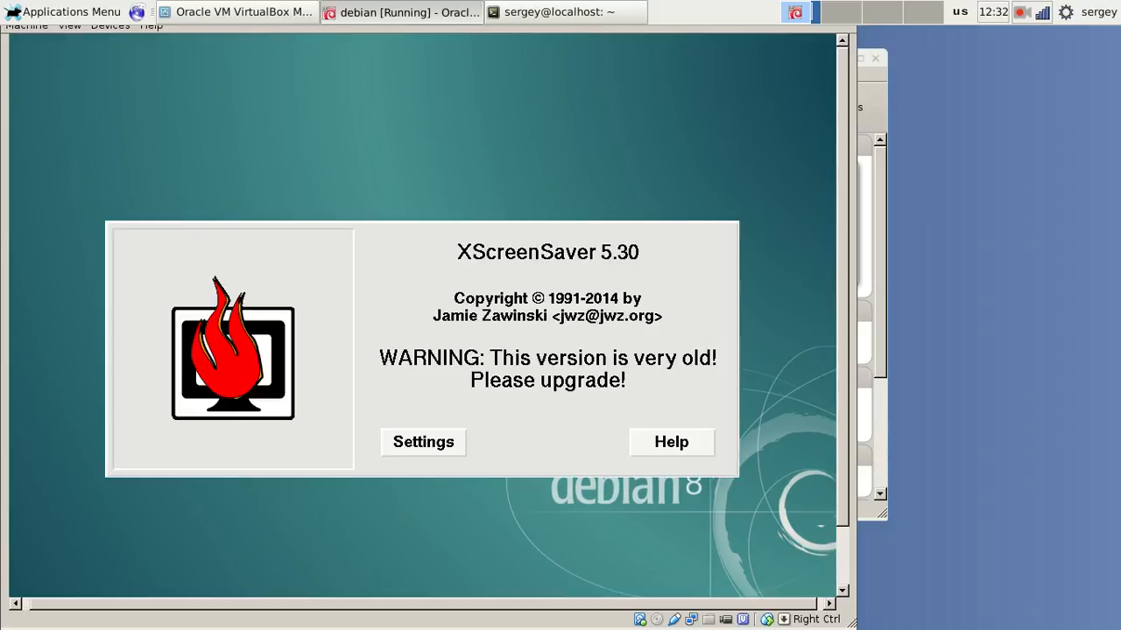
pyautogui.click(243, 12)
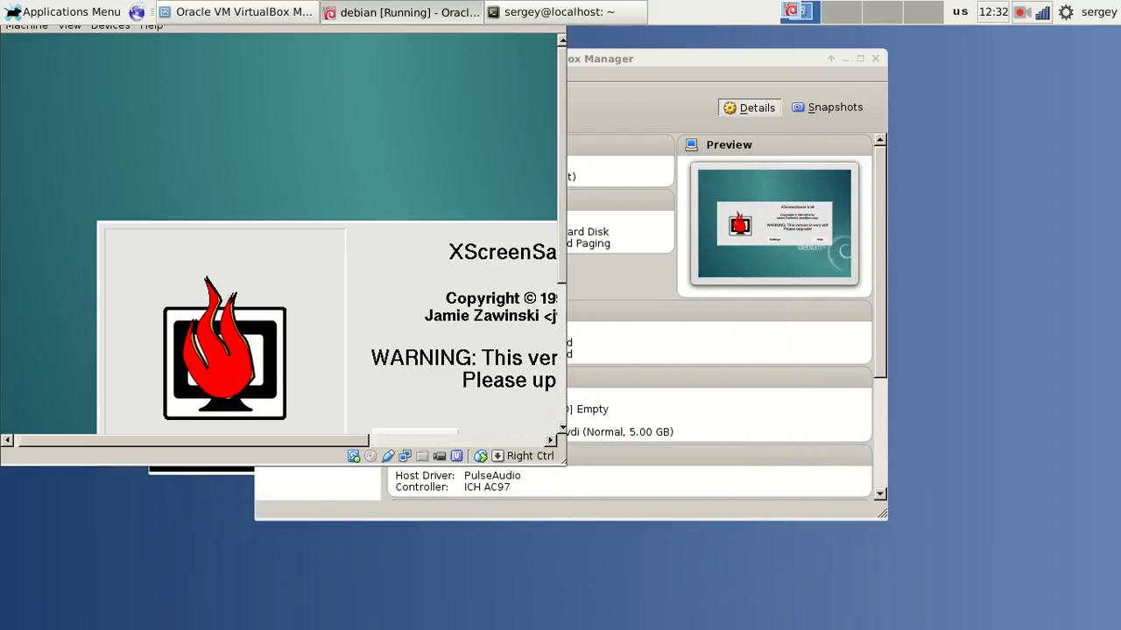